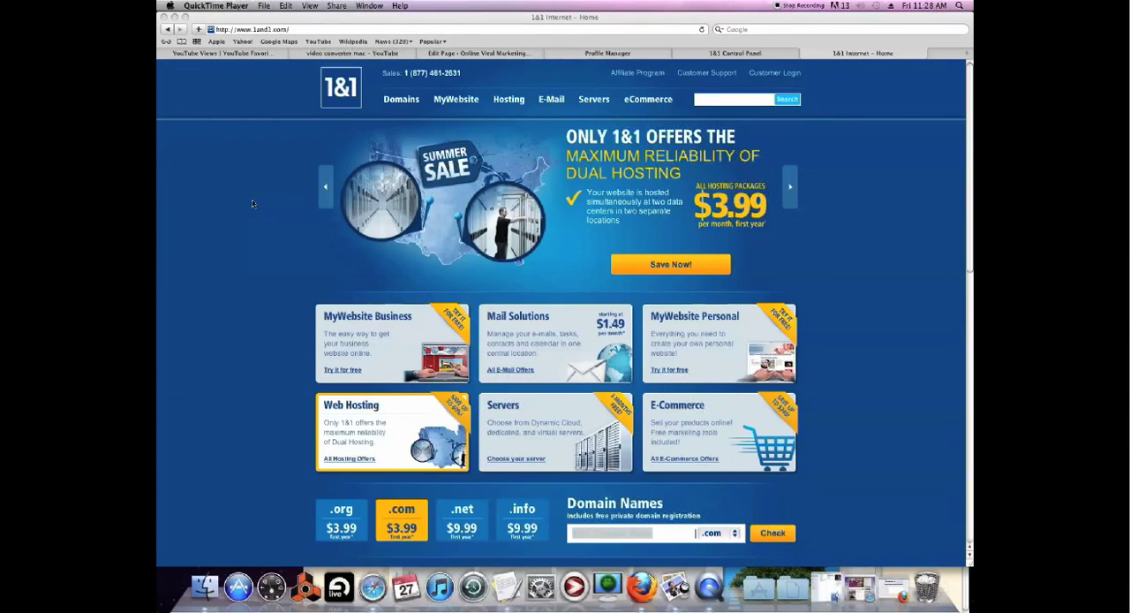
- Open the Click & Build installer from the start page's Website/Applications section
left_click(788, 187)
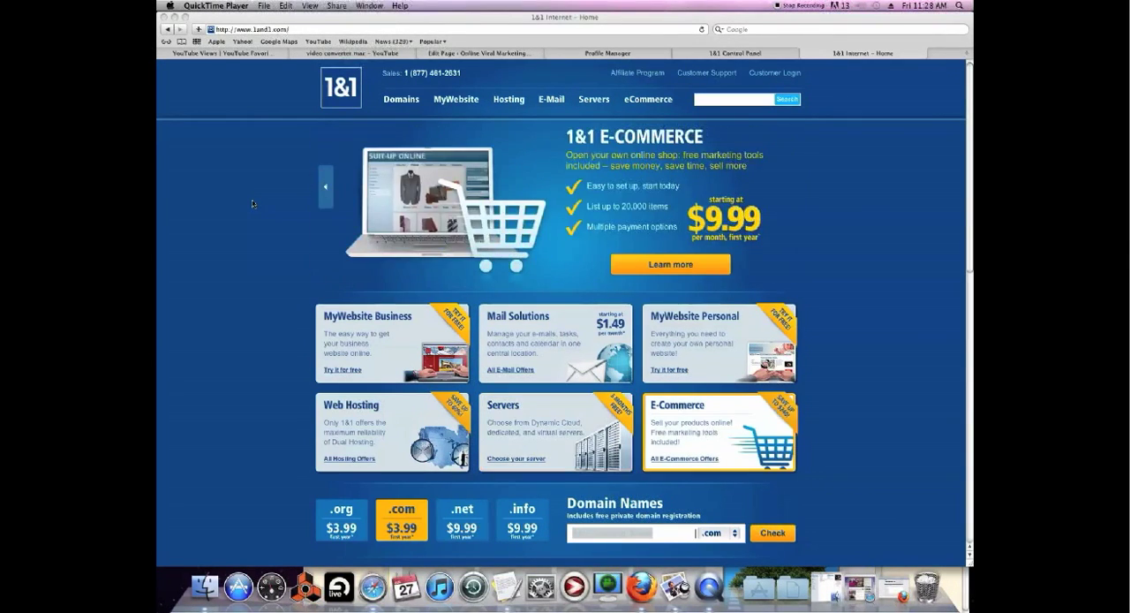
mouse_move(256, 183)
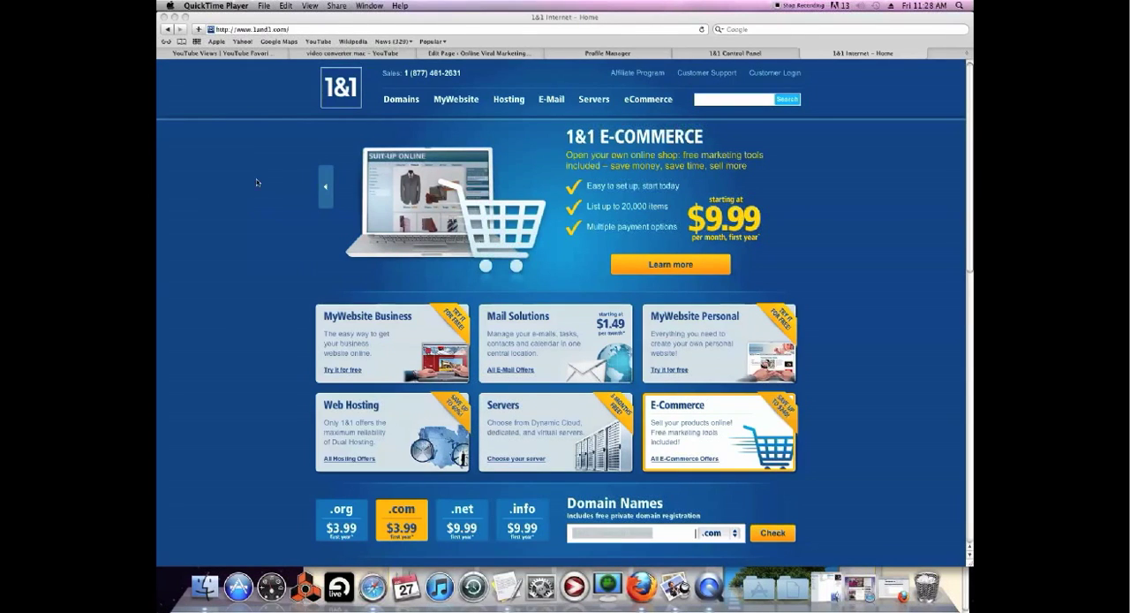
mouse_move(638, 145)
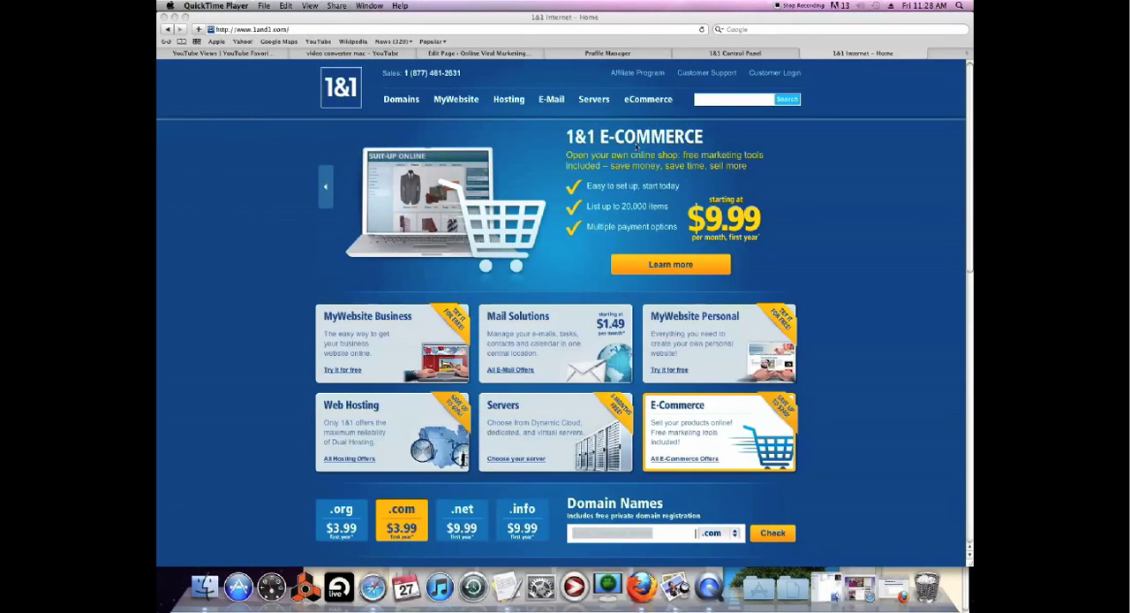
mouse_move(697, 128)
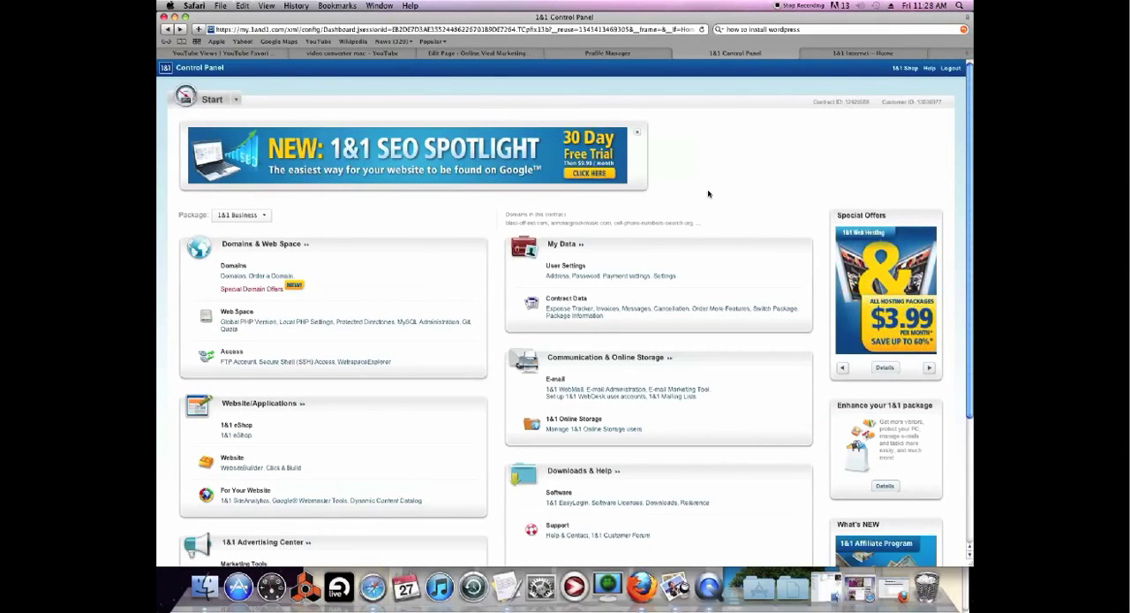
mouse_move(969, 128)
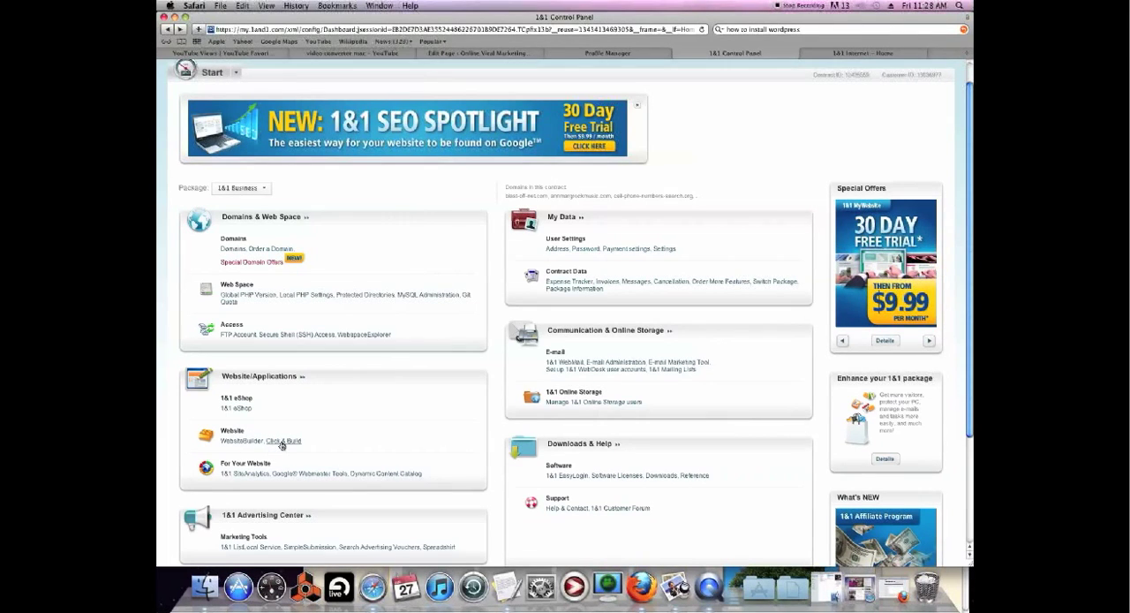
left_click(283, 441)
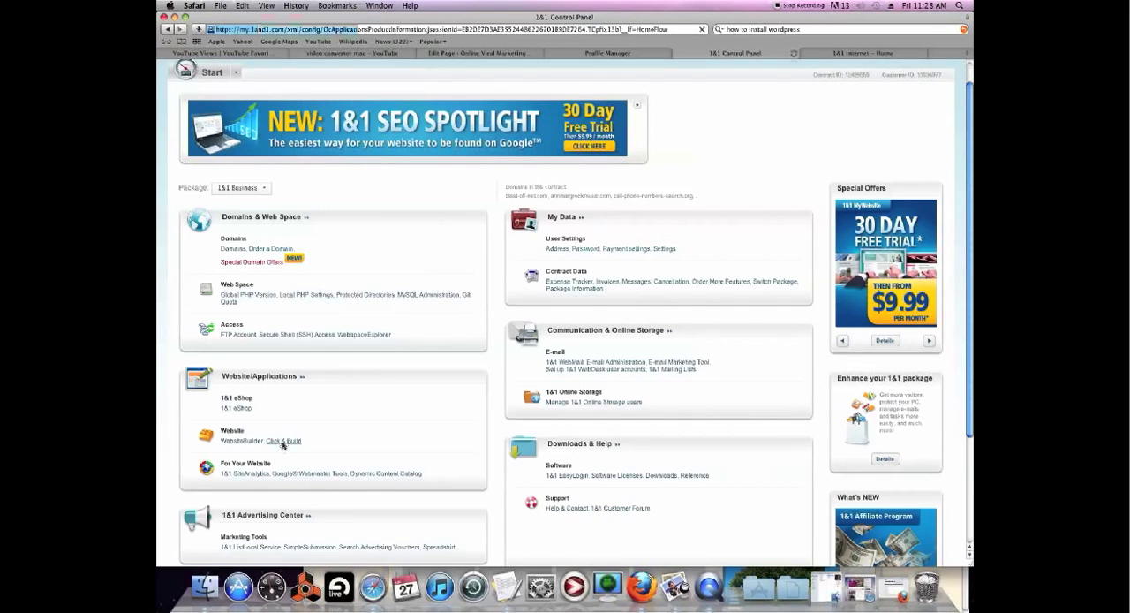
- Scroll the All applications catalogue until WordPress shows at the top
left_click(284, 440)
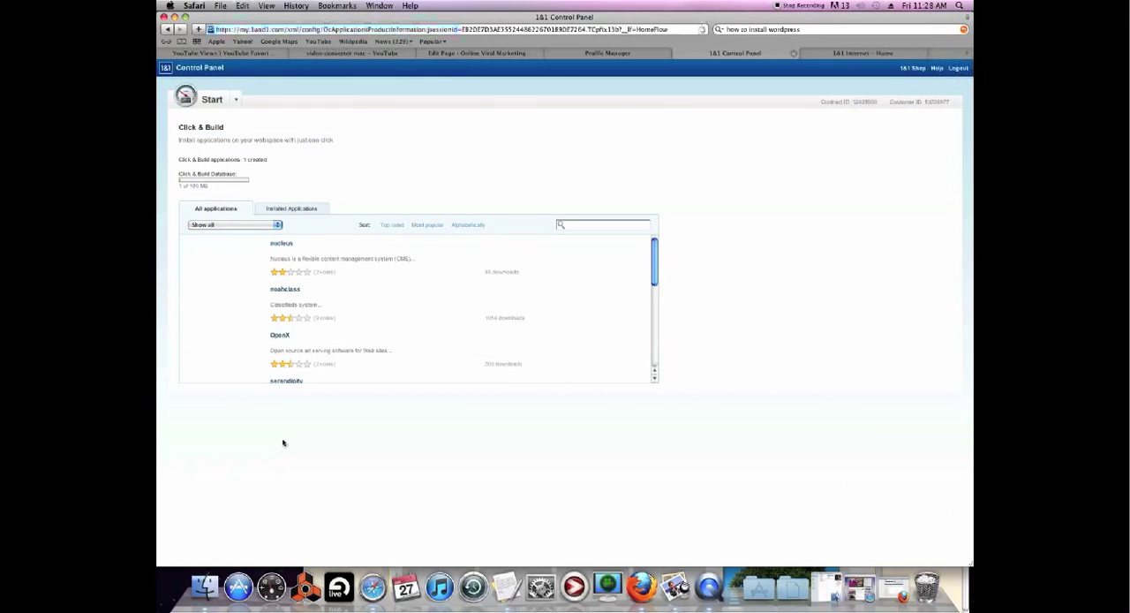
mouse_move(419, 399)
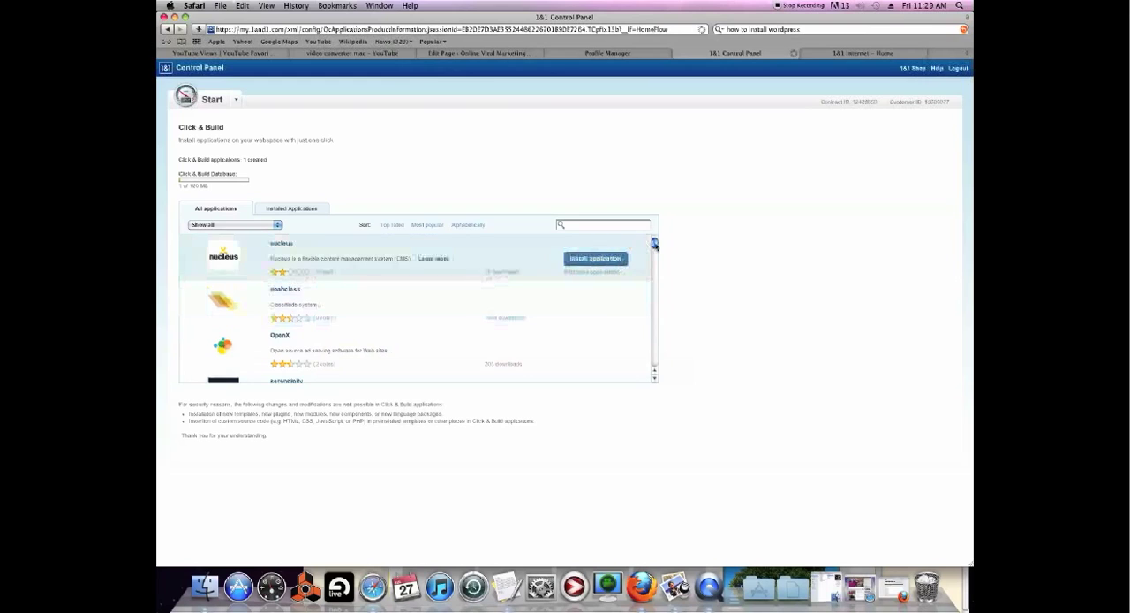
scroll("down", 3)
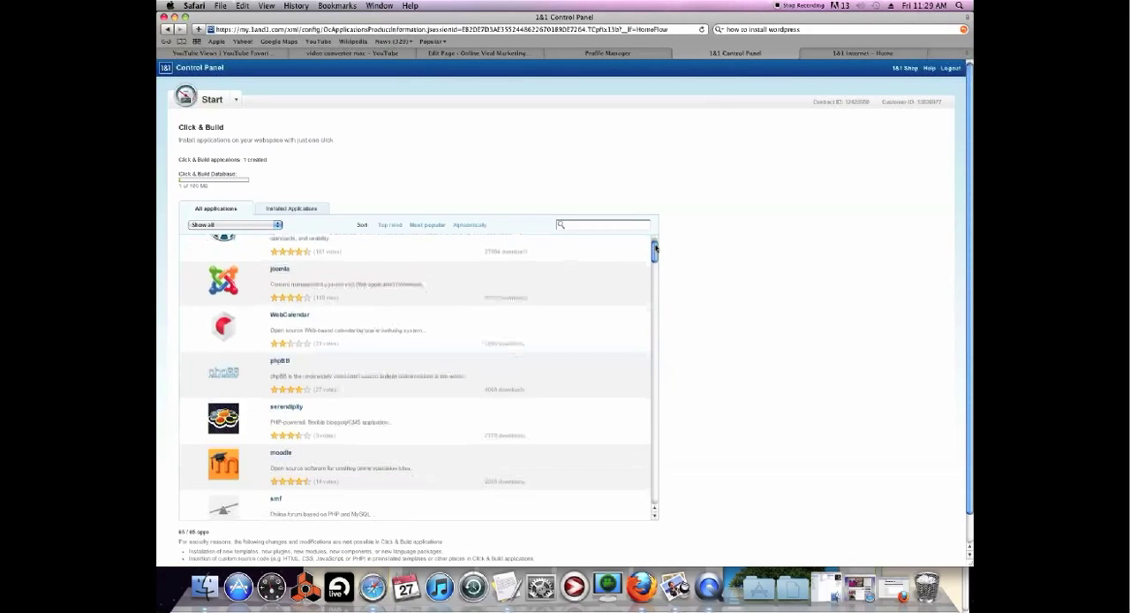
scroll("down", 3)
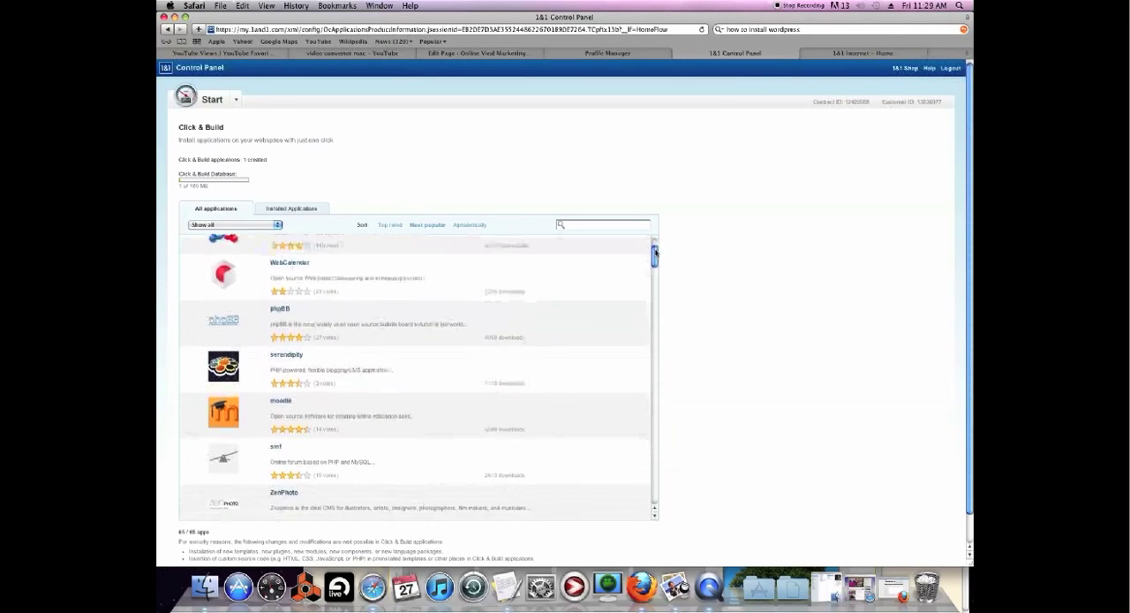
scroll("down", 3)
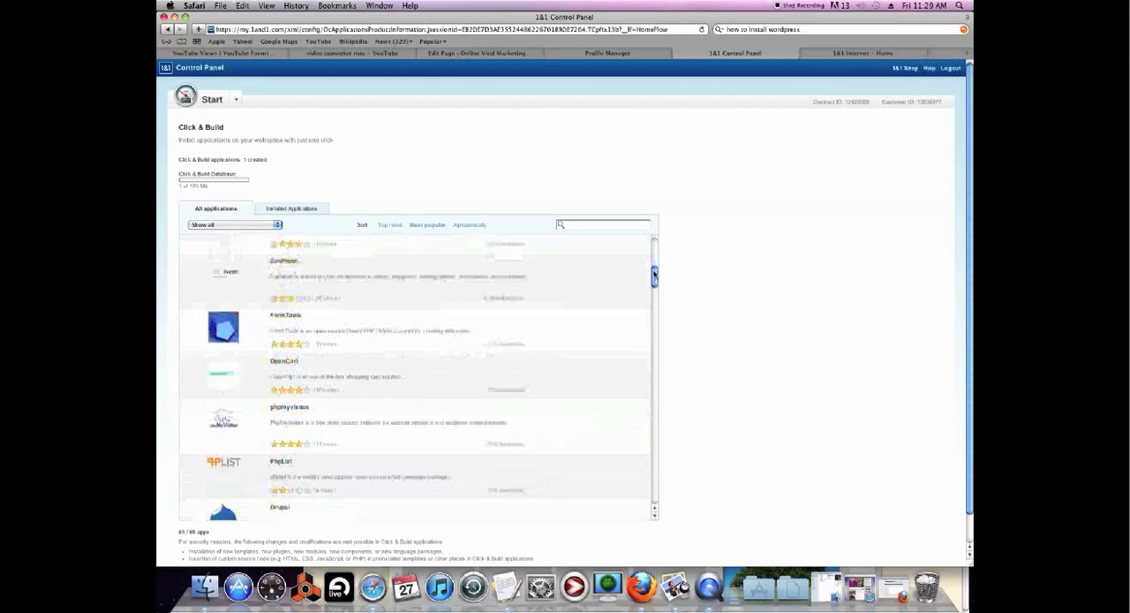
scroll("down", 3)
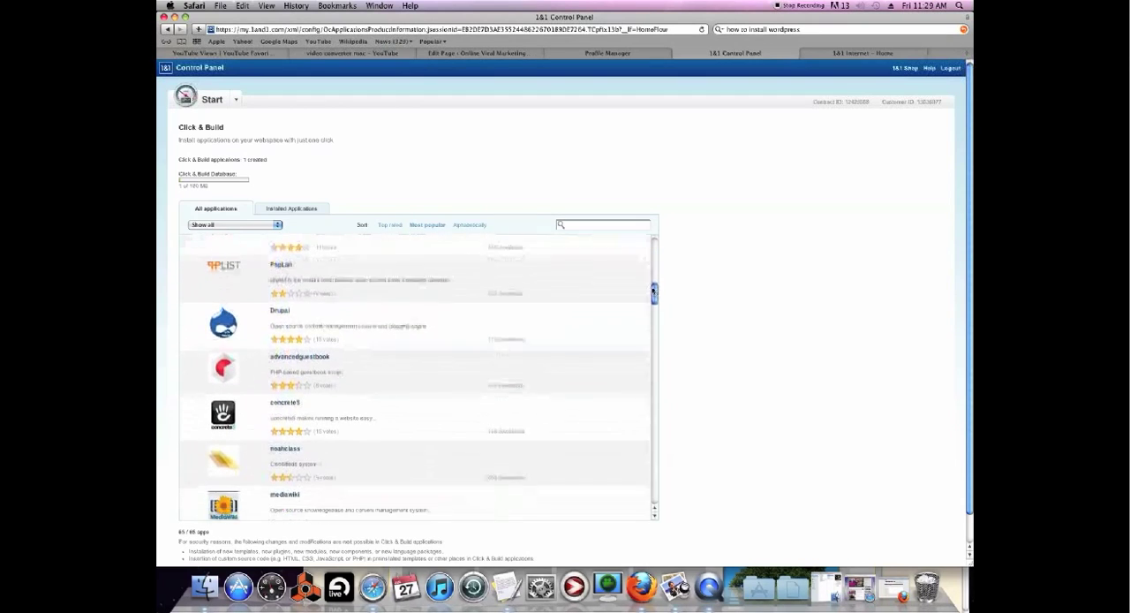
scroll("down", 3)
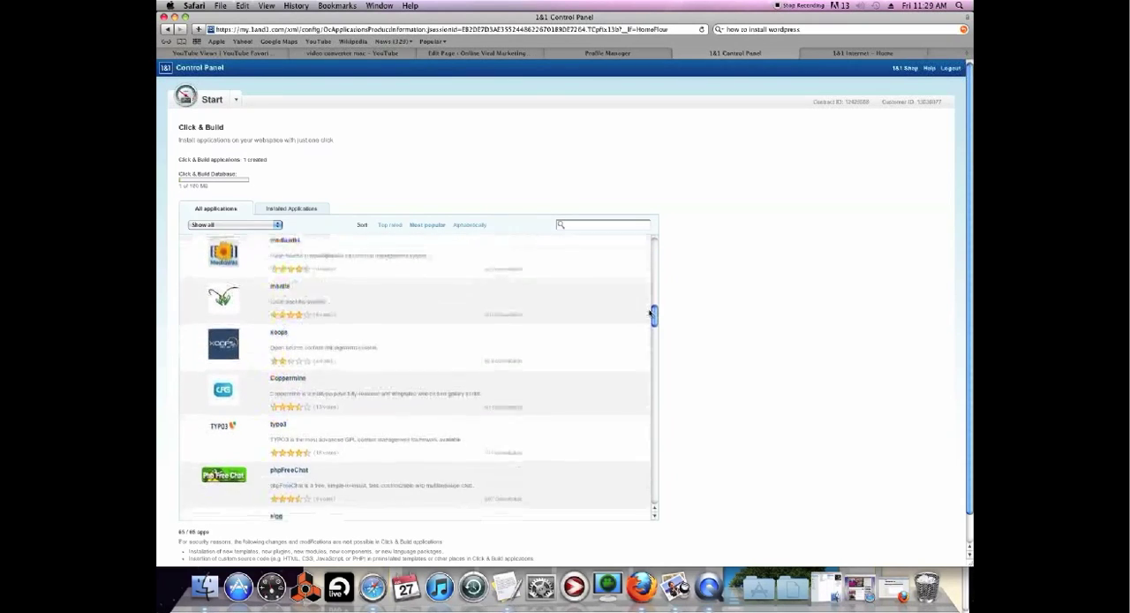
scroll("down", 3)
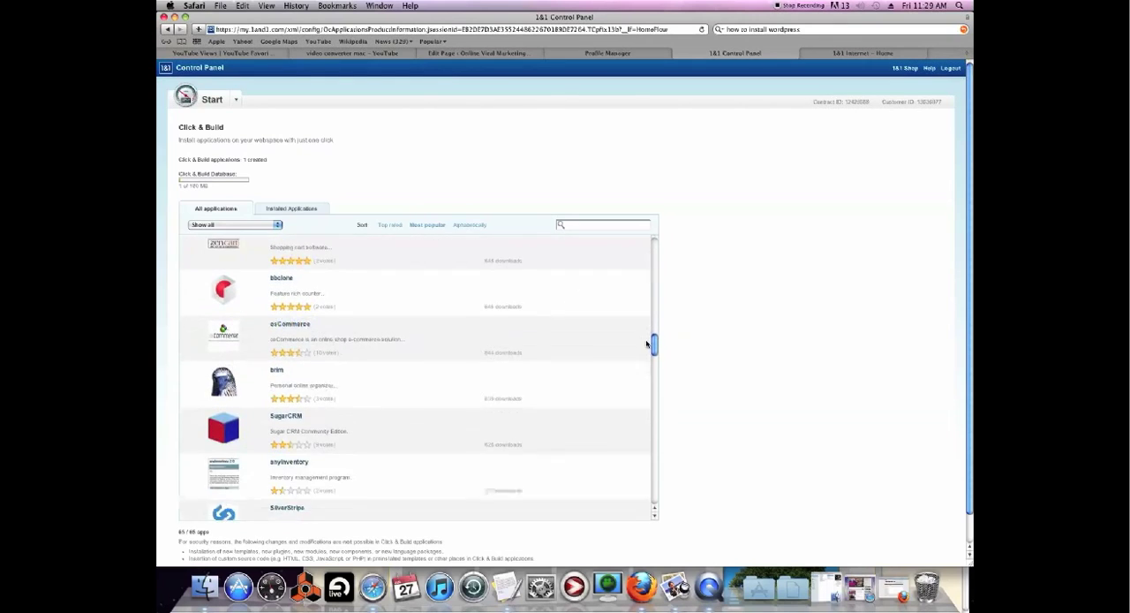
scroll("down", 3)
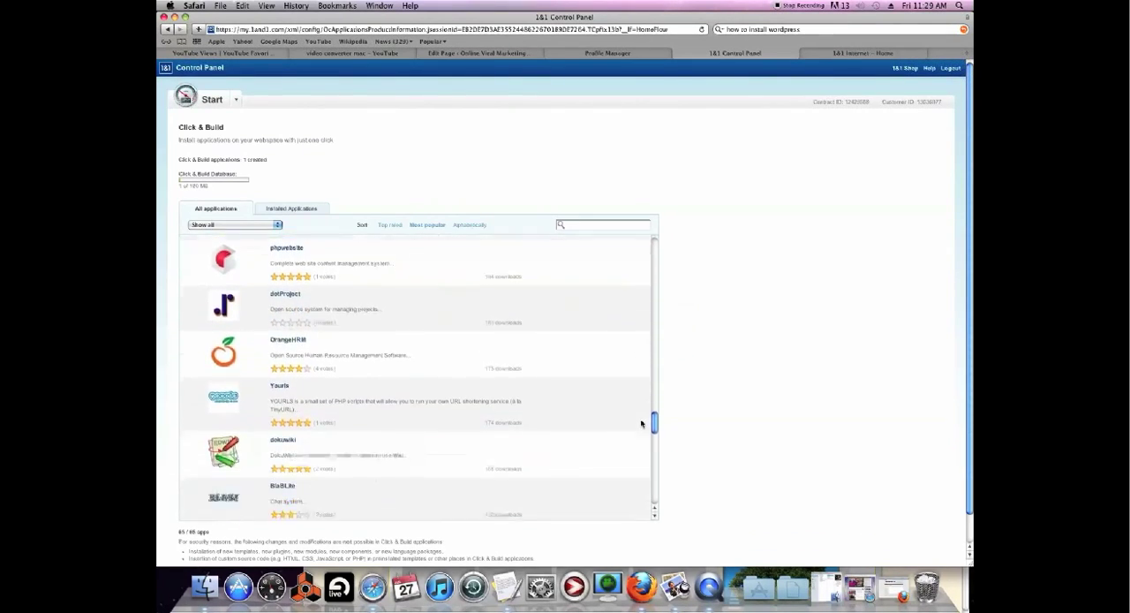
scroll("down", 3)
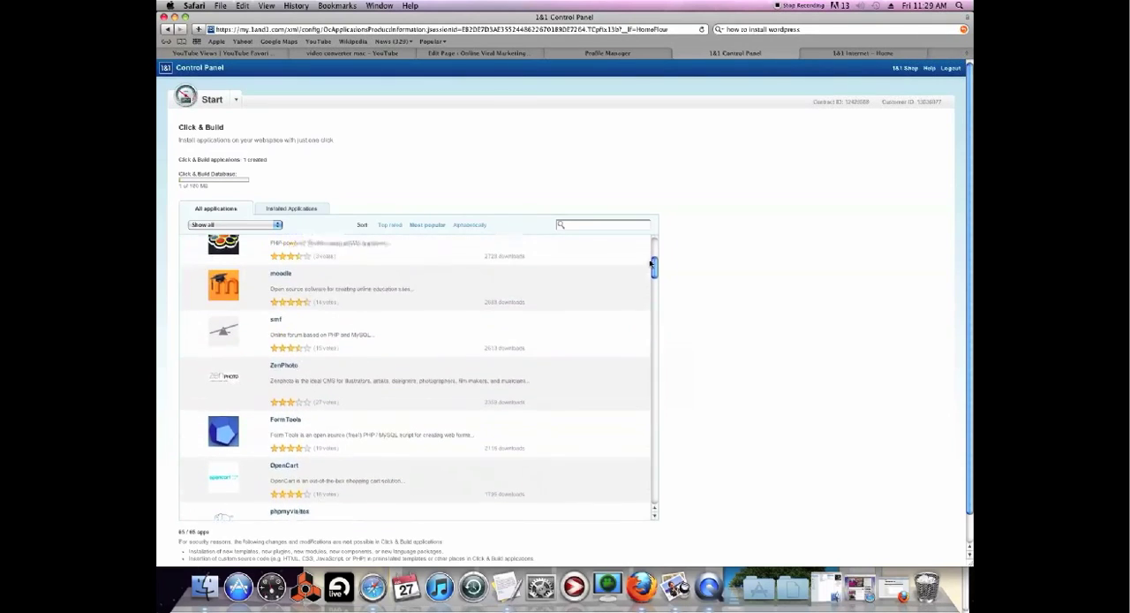
scroll("up", 3)
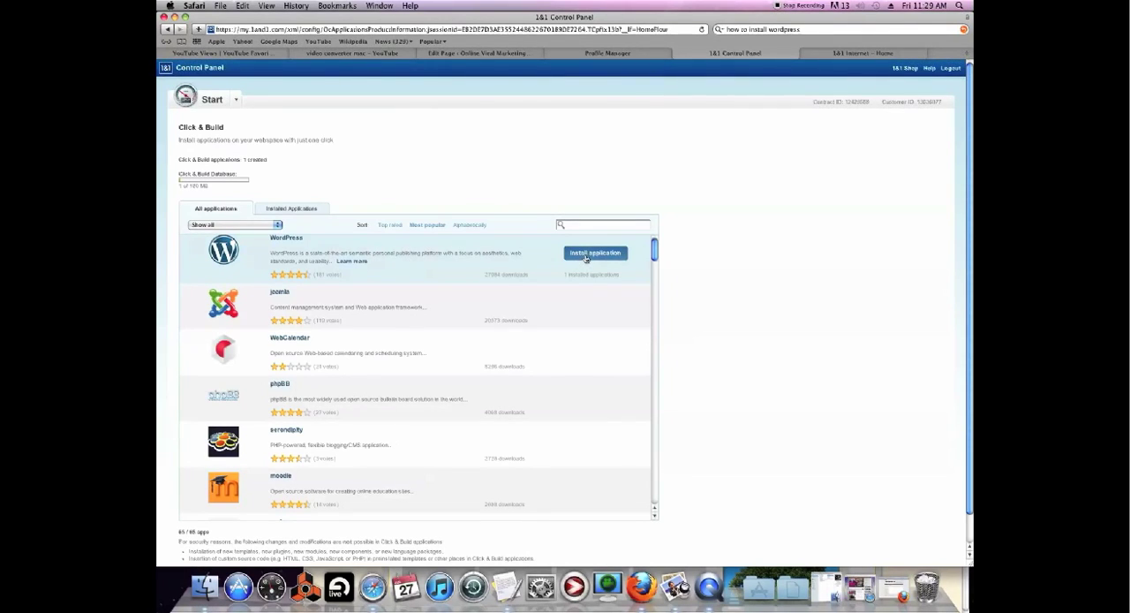
- Start installing WordPress, accept the terms of use, and continue to installation settings
left_click(595, 252)
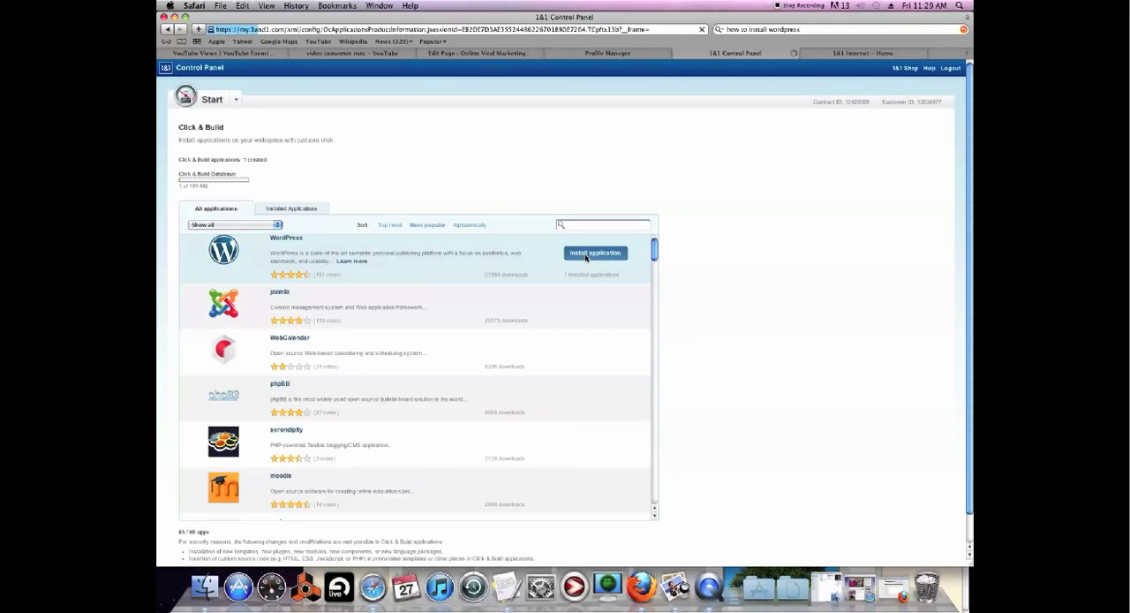
left_click(595, 253)
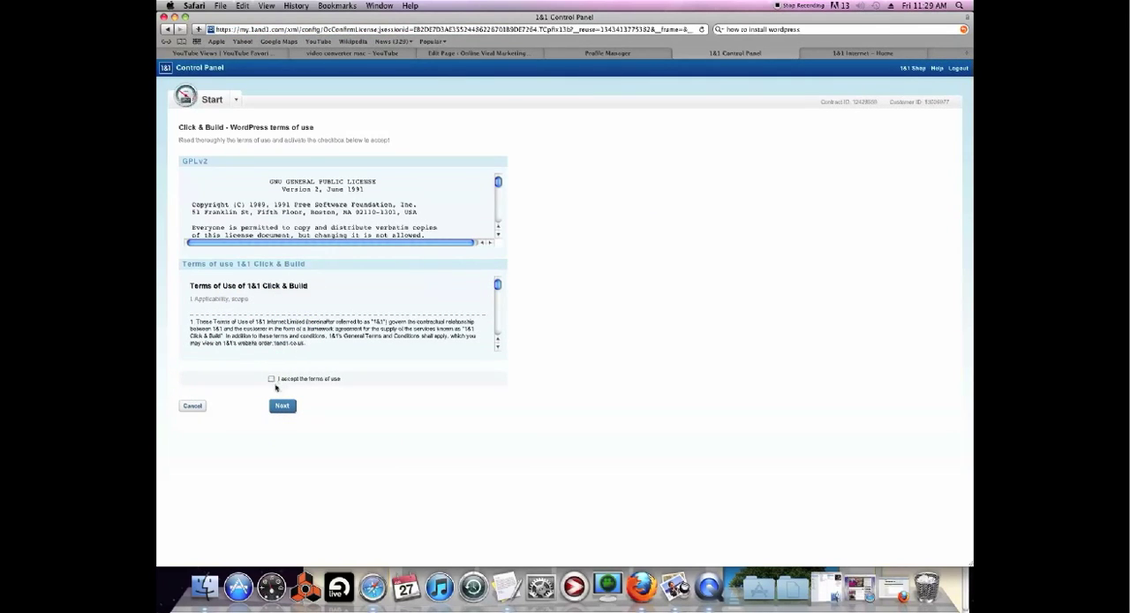
left_click(271, 378)
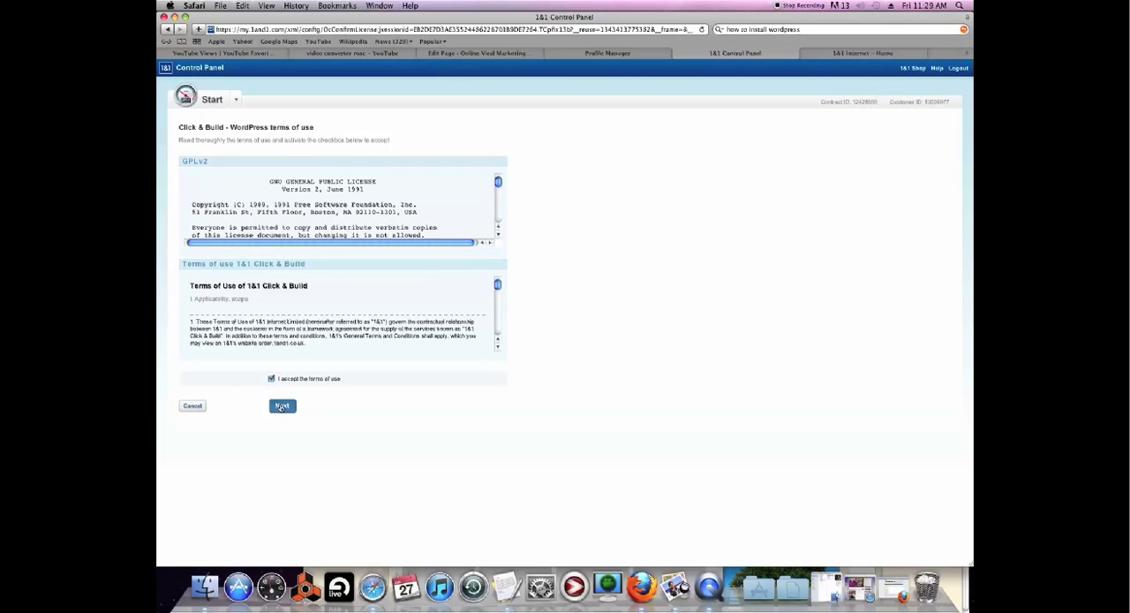
left_click(282, 405)
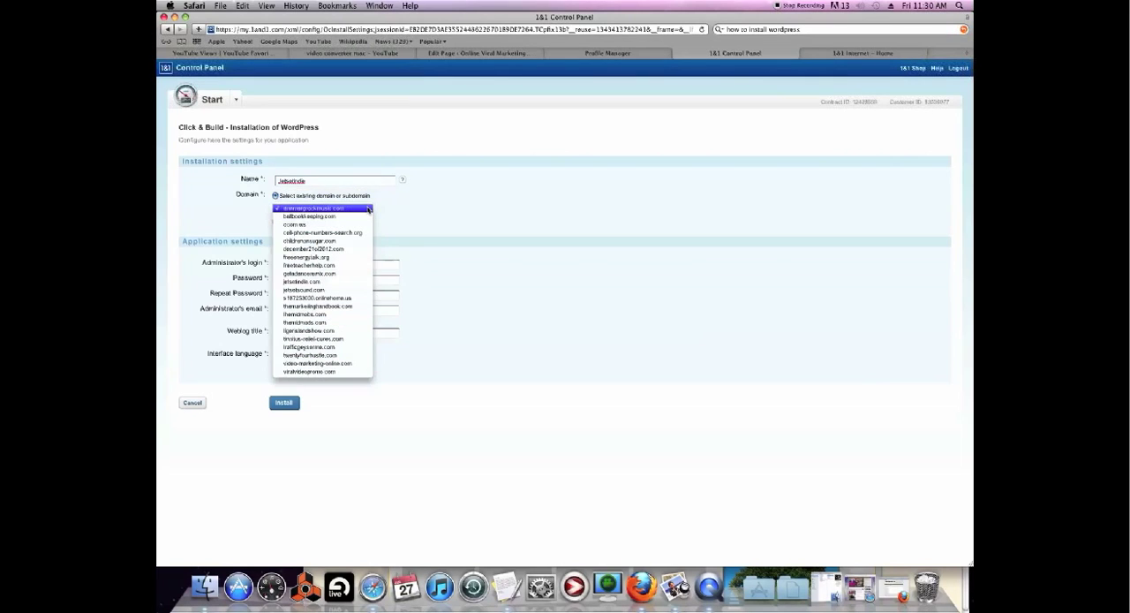
mouse_move(313, 240)
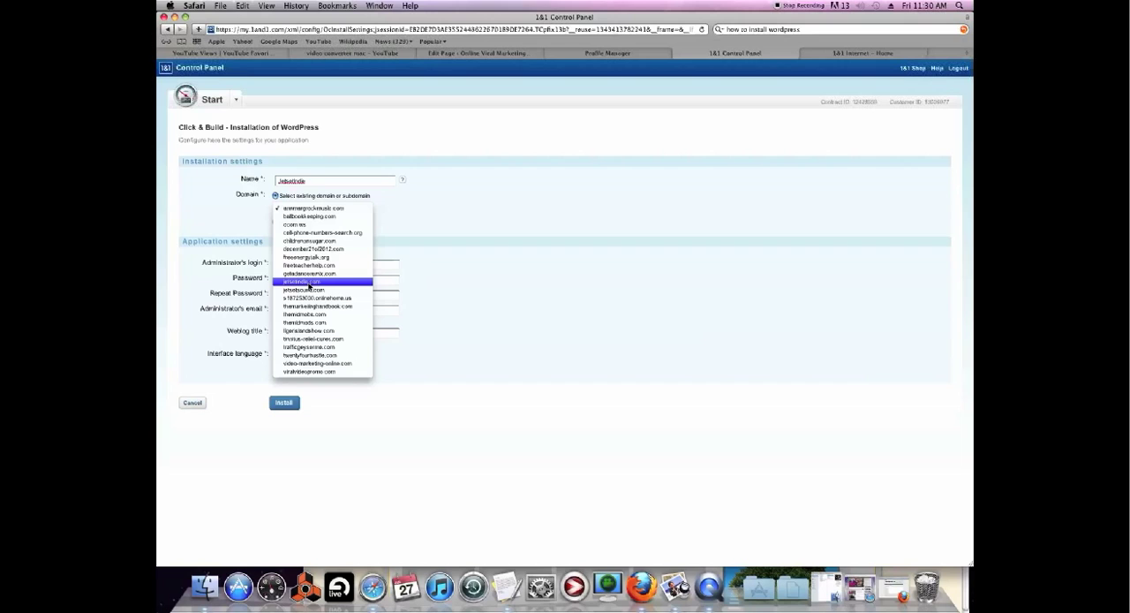
- Pick an existing account domain from the Domain dropdown
left_click(305, 280)
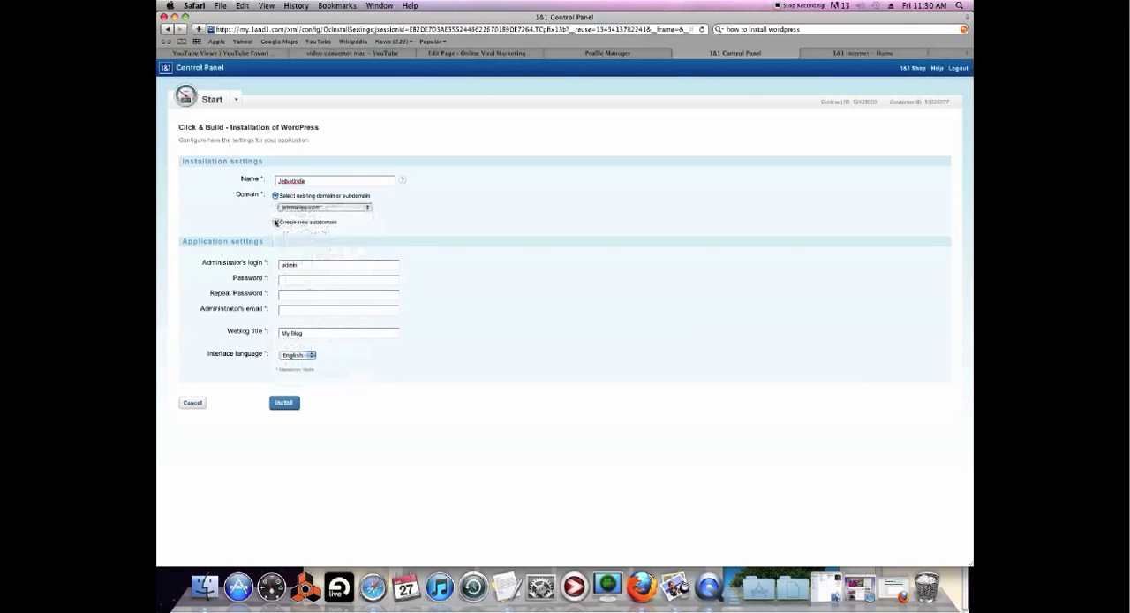
left_click(276, 212)
type("blog")
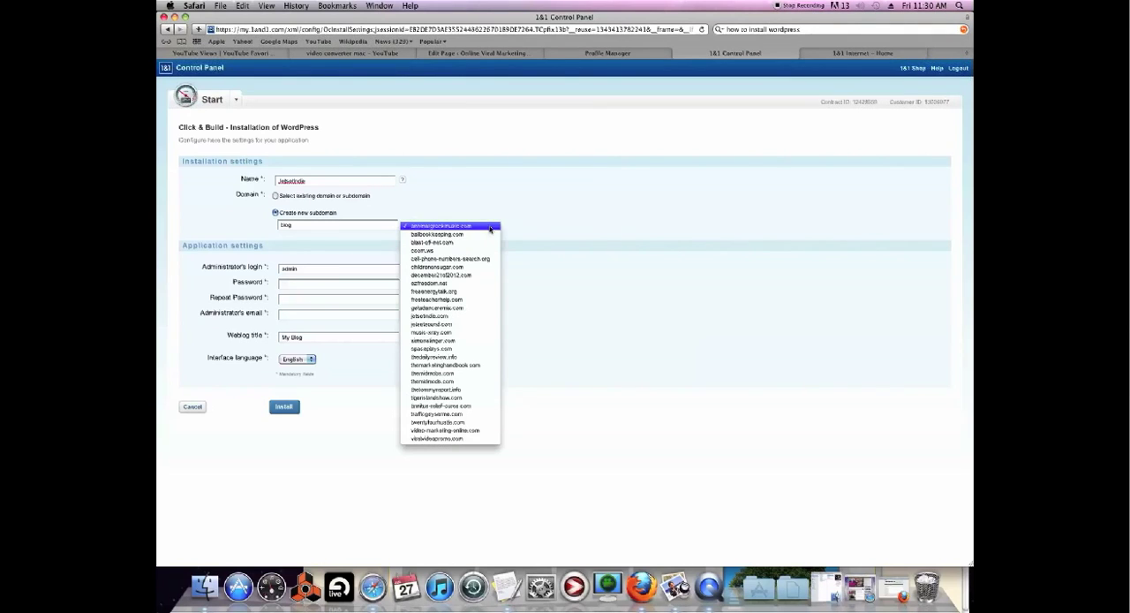
left_click(432, 249)
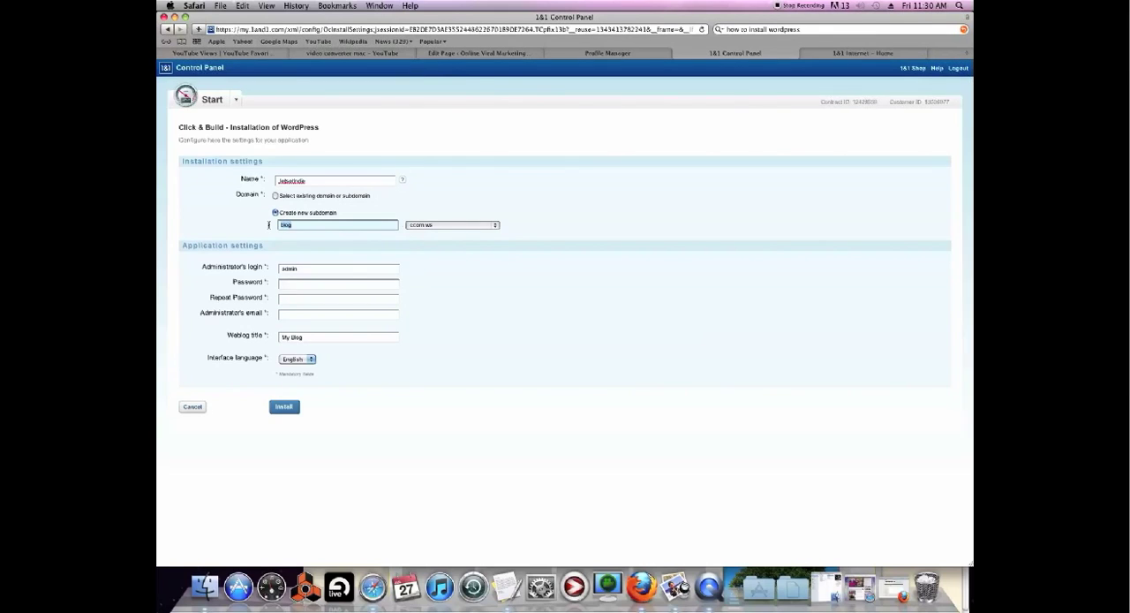
type("the")
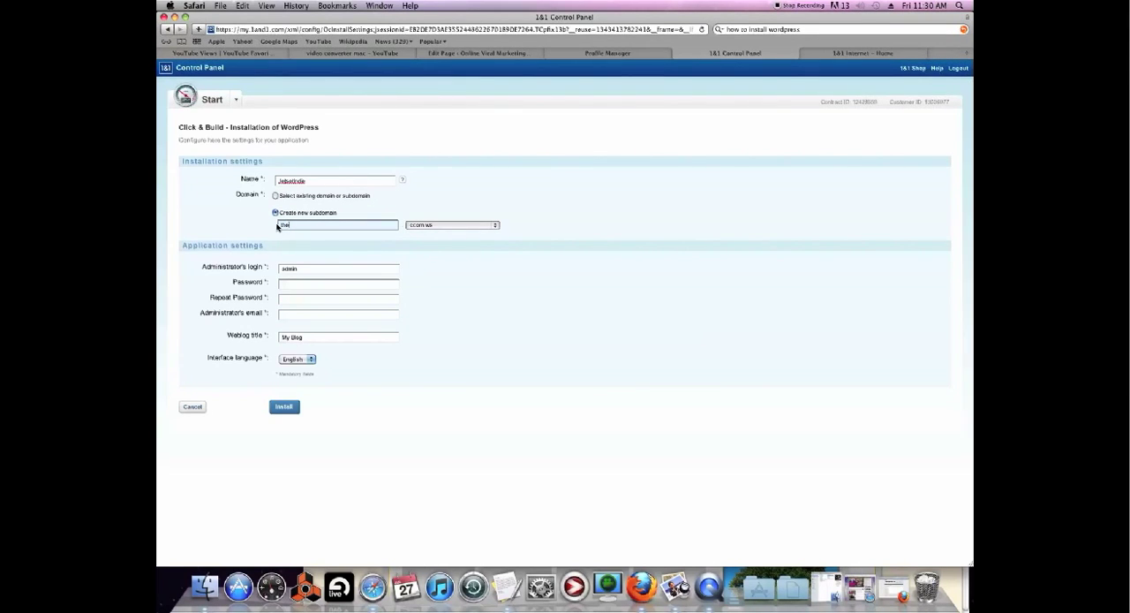
left_click(275, 196)
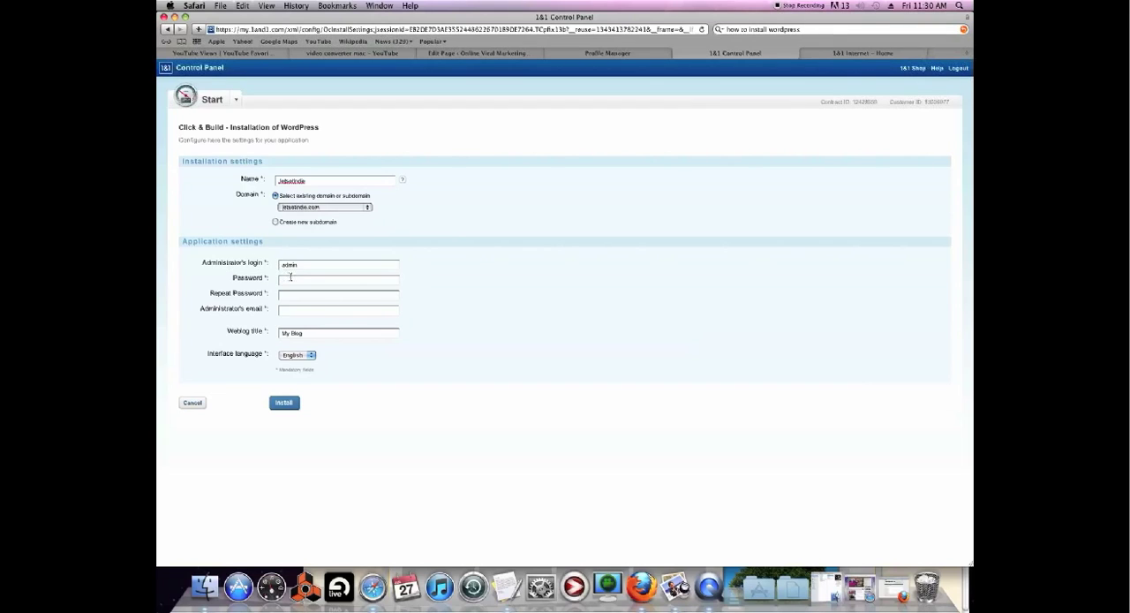
left_click(338, 279)
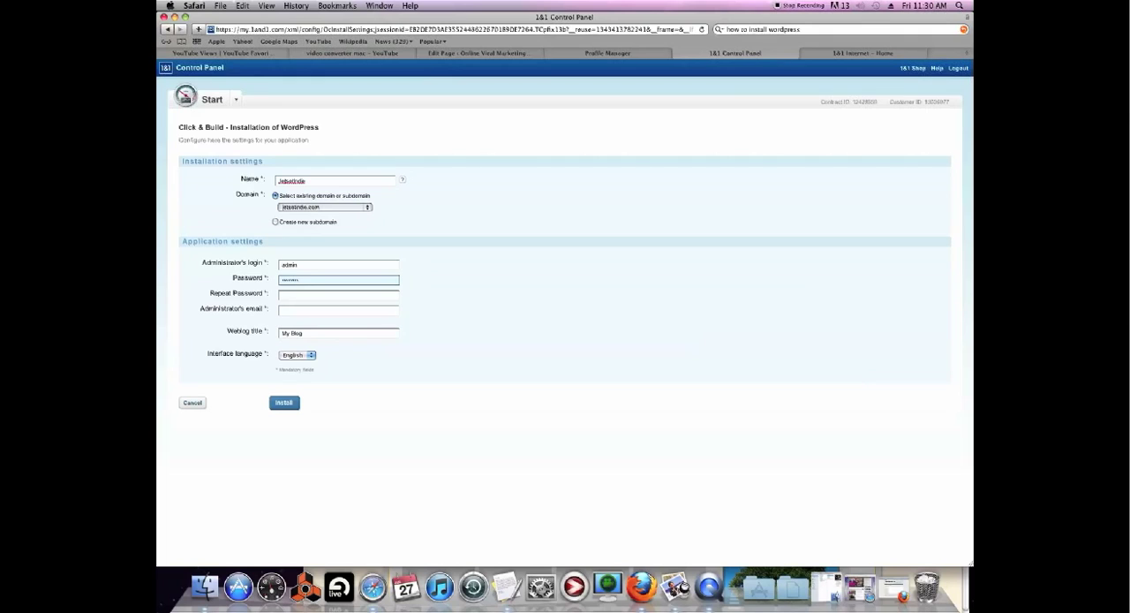
- Confirm the password, enter the admin email, and name the install Jetsetindie_11
left_click(338, 295)
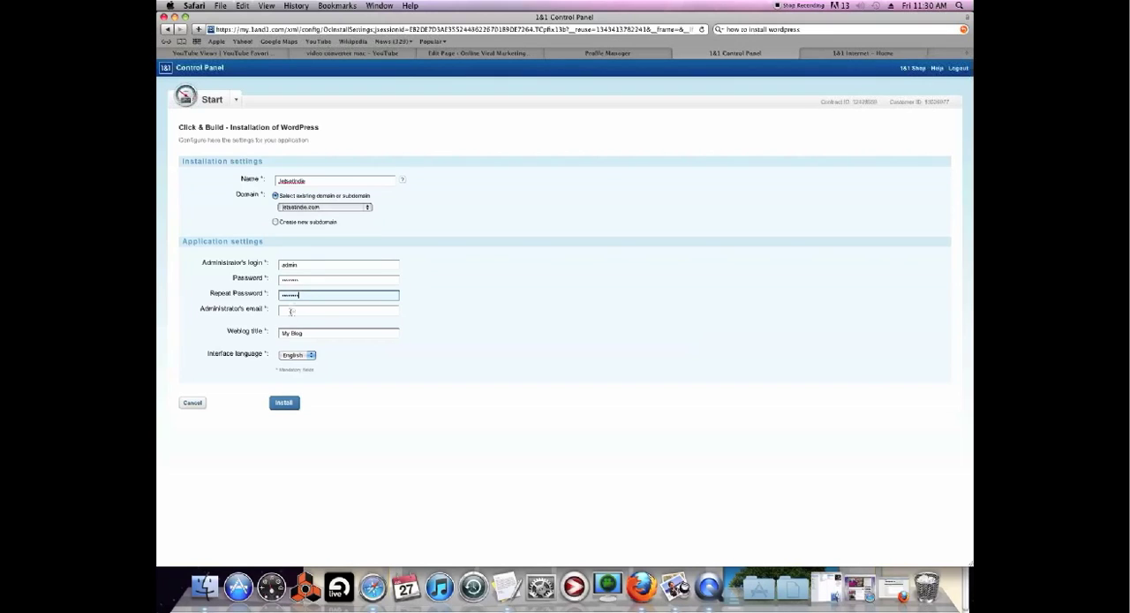
left_click(338, 310)
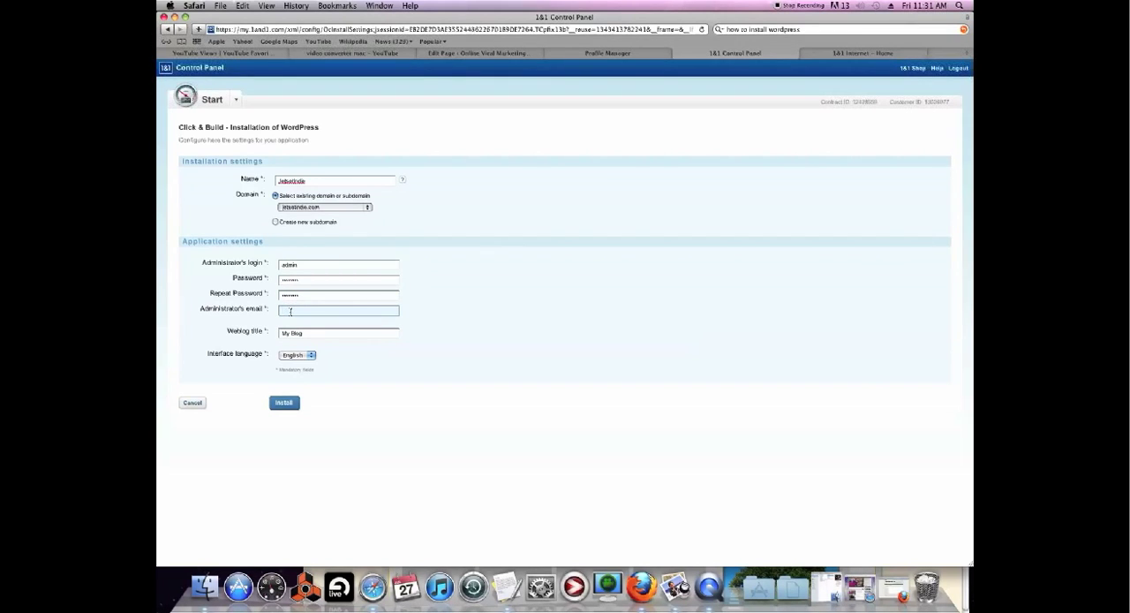
type("email")
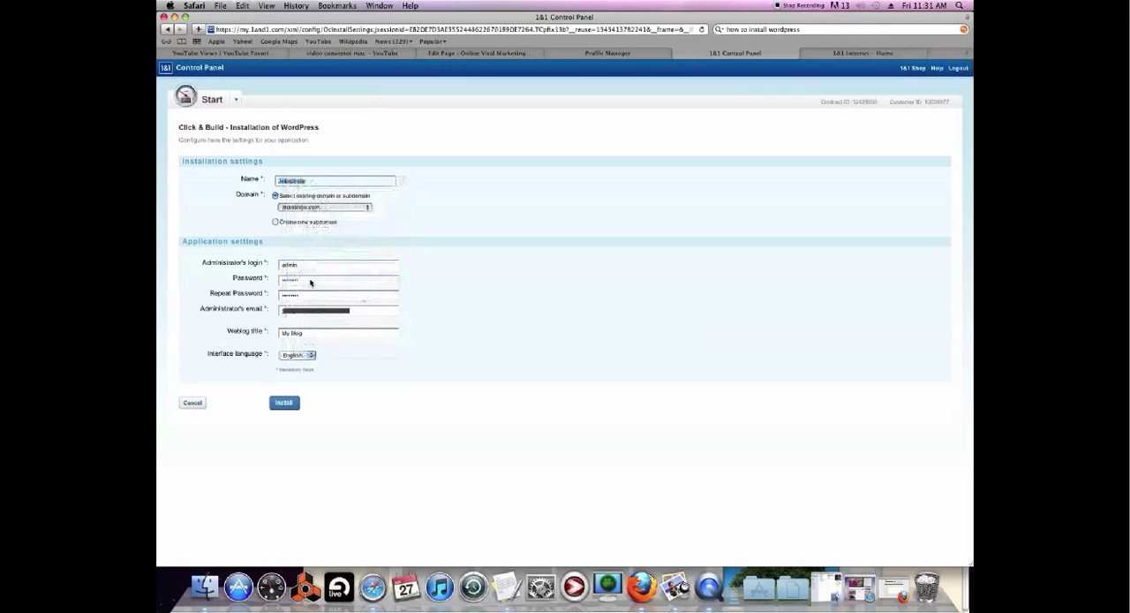
right_click(338, 332)
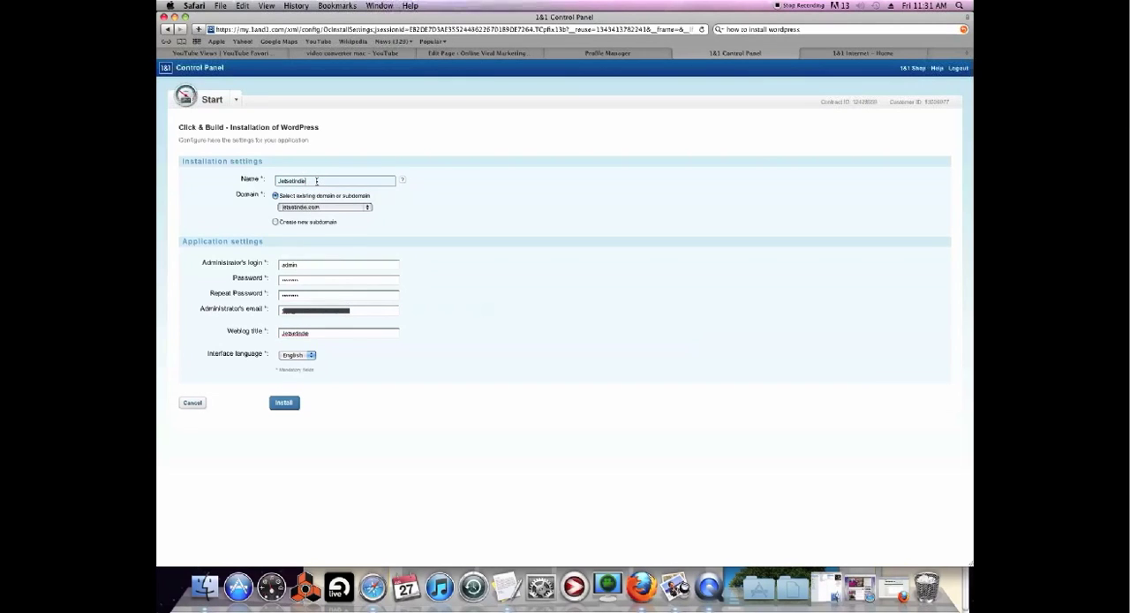
type("_1")
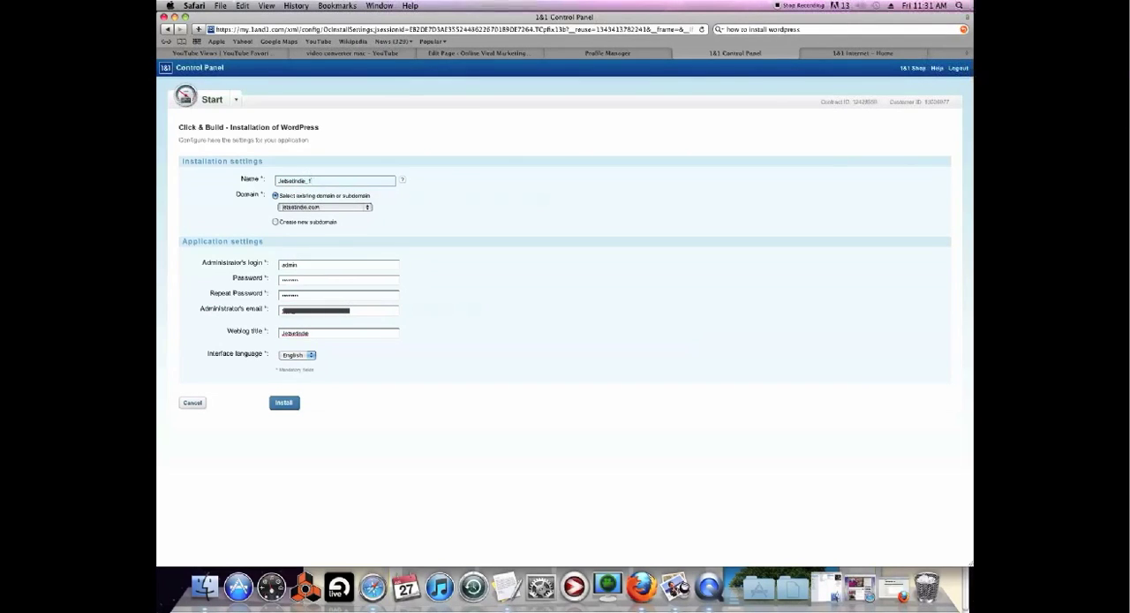
type("1")
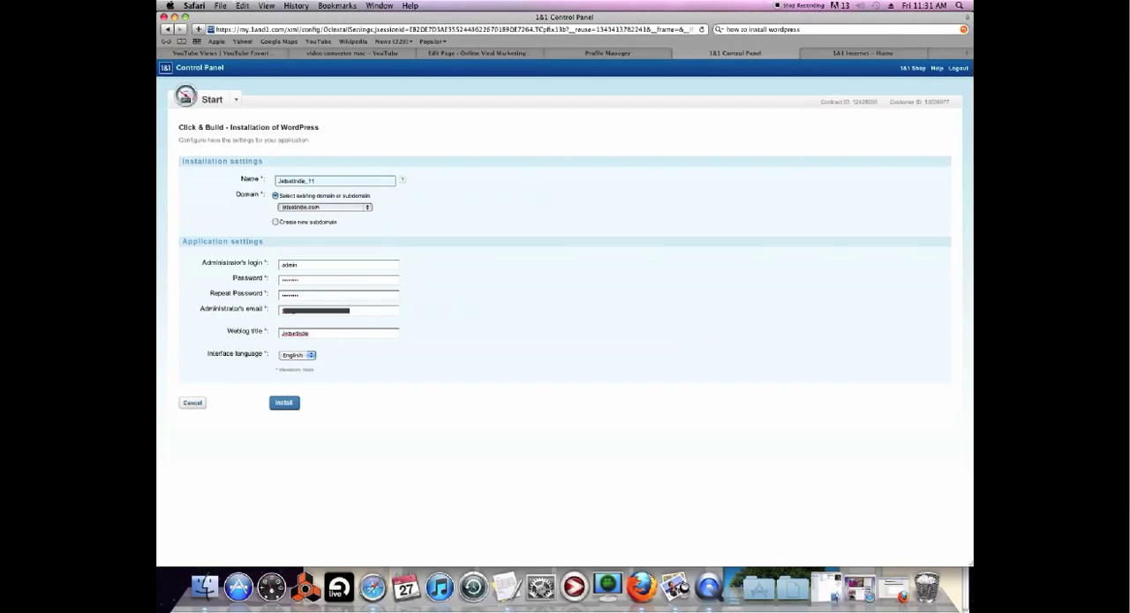
mouse_move(368, 375)
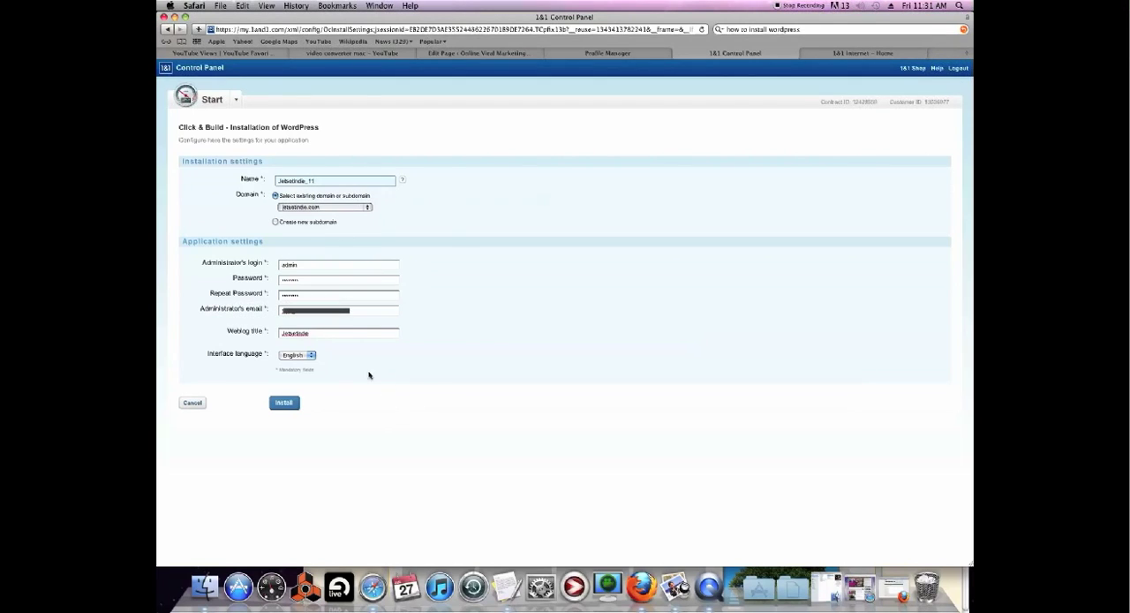
- Install WordPress, then follow the jetsetindie.com/wp-login.php Admin URL link
left_click(283, 403)
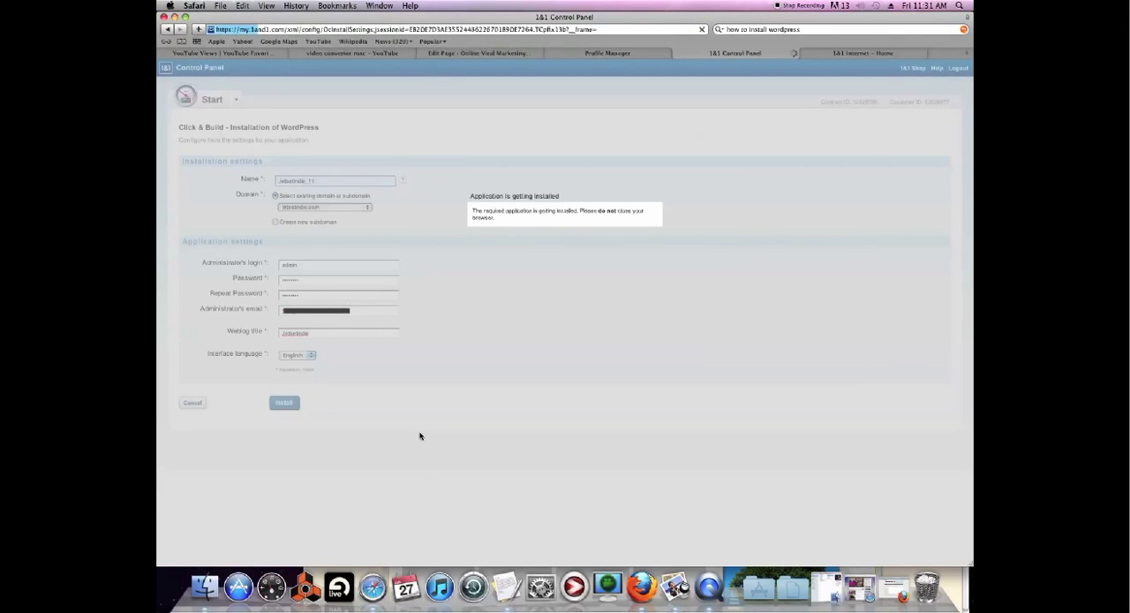
mouse_move(522, 293)
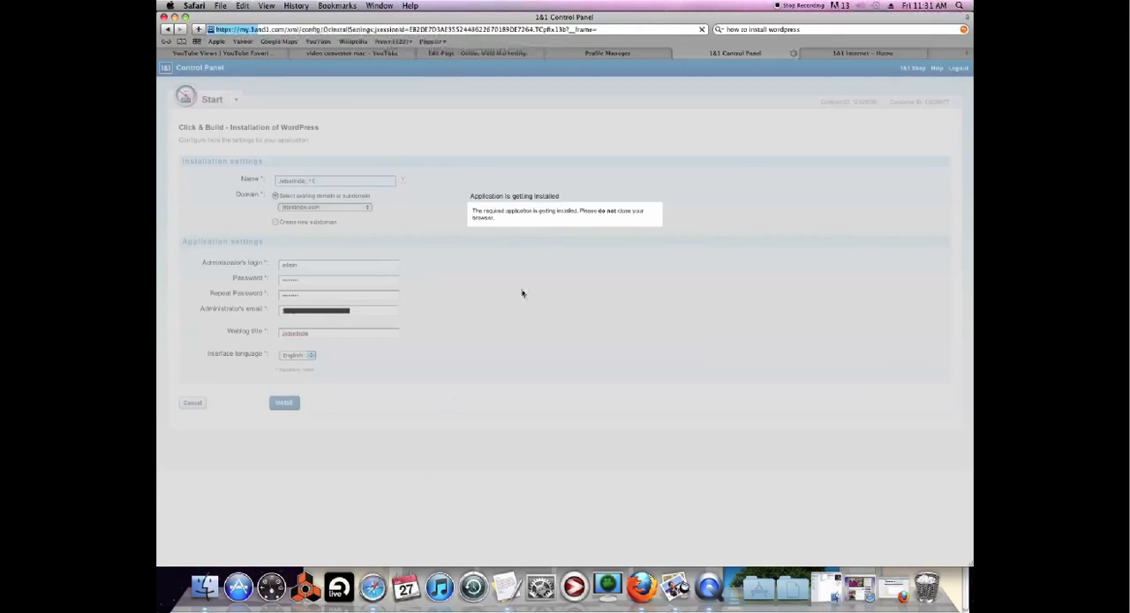
left_click(283, 403)
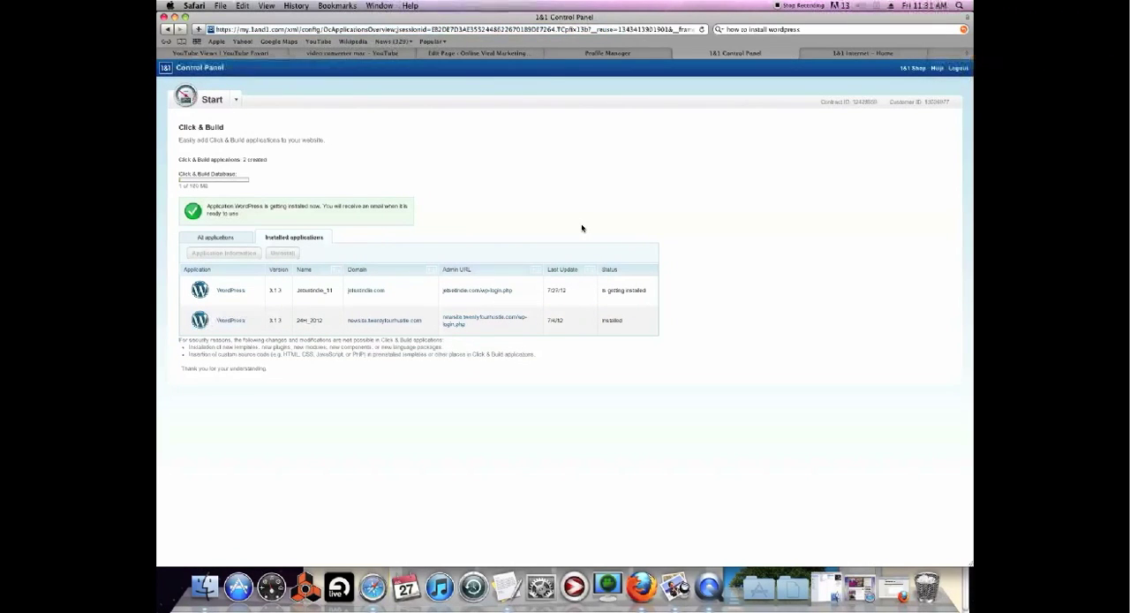
mouse_move(480, 297)
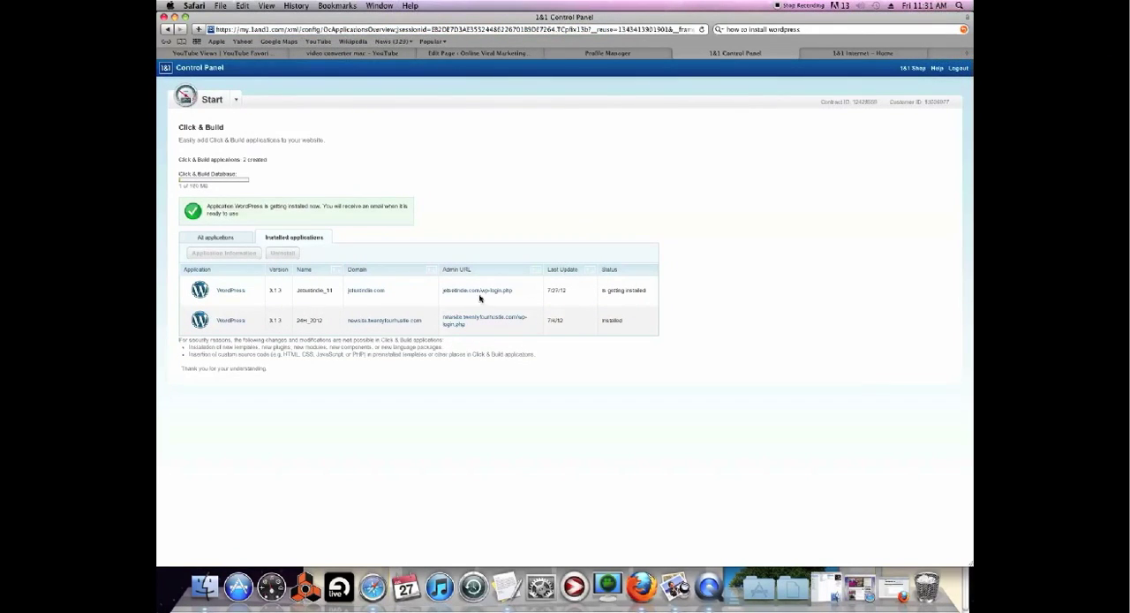
left_click(476, 289)
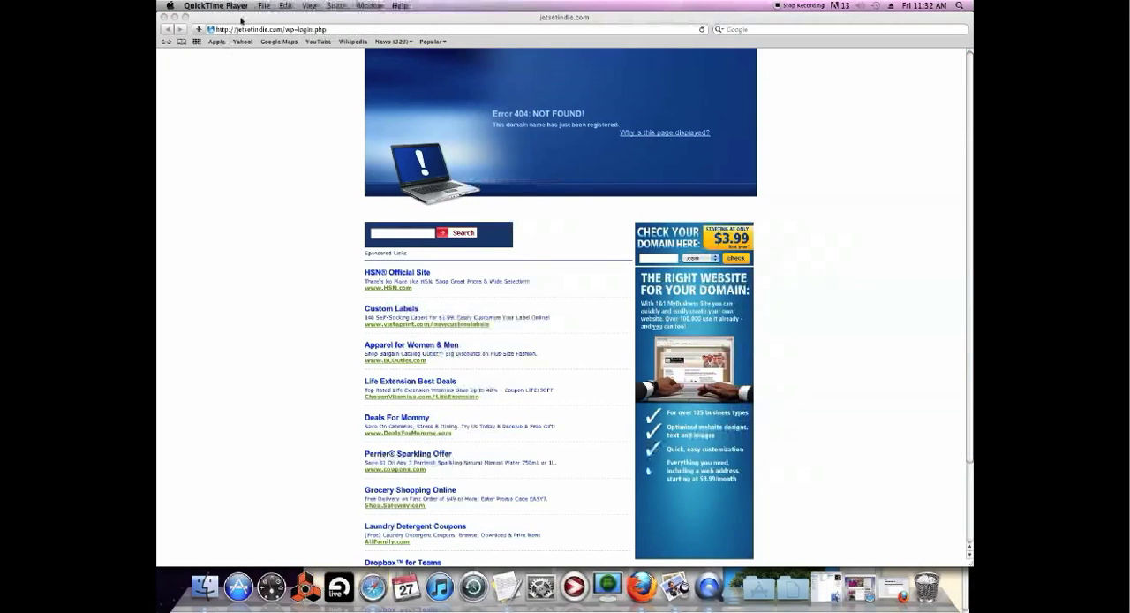
- Reload wp-login.php and log in as admin with the site password
left_click(263, 5)
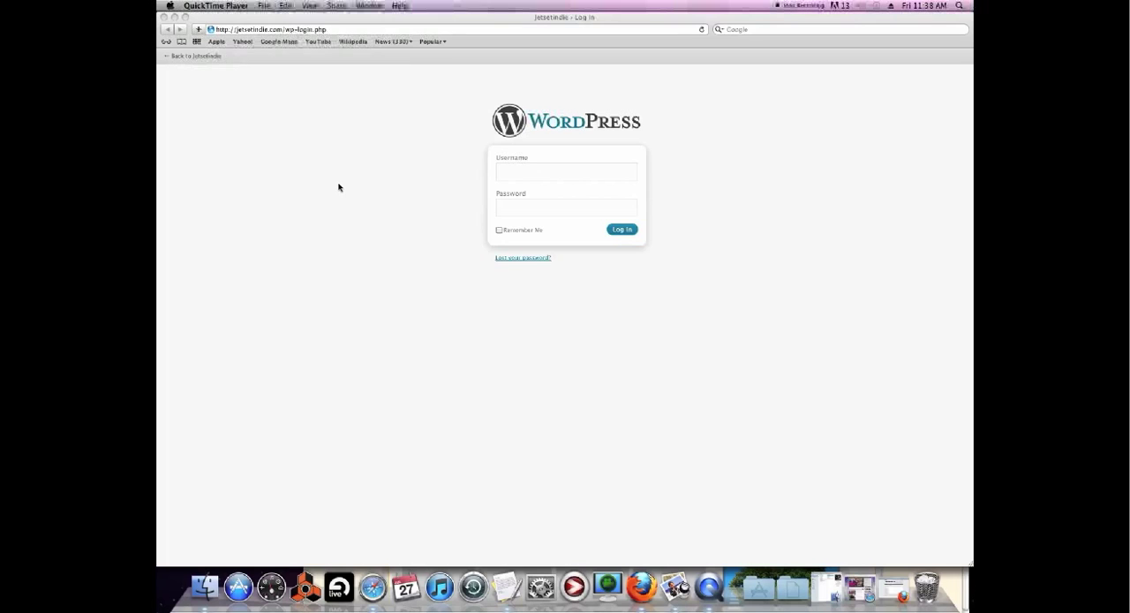
left_click(565, 171)
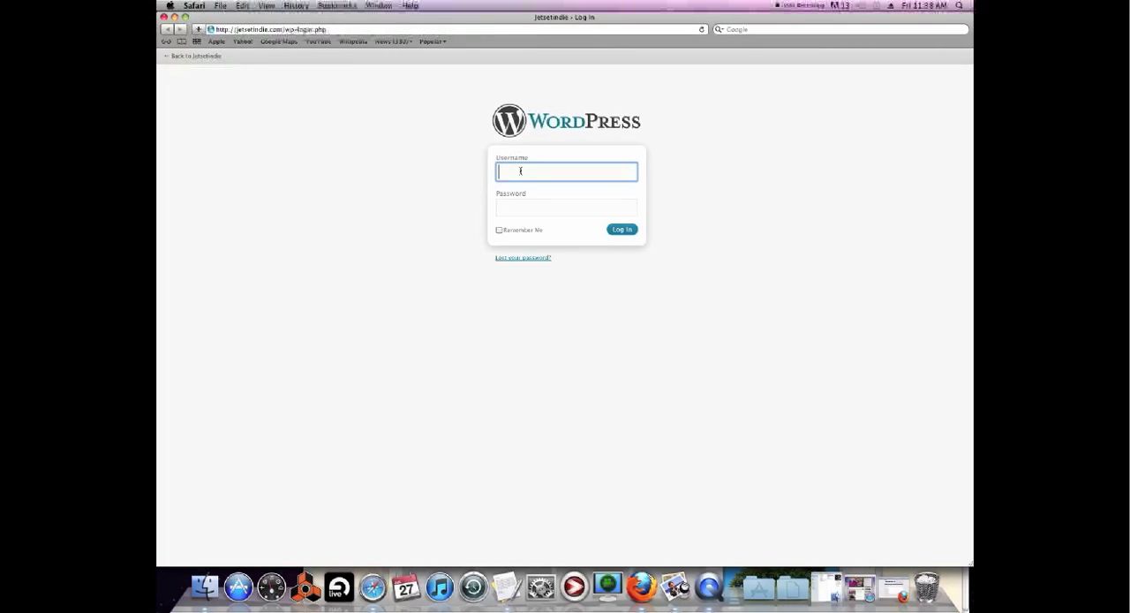
type("admin")
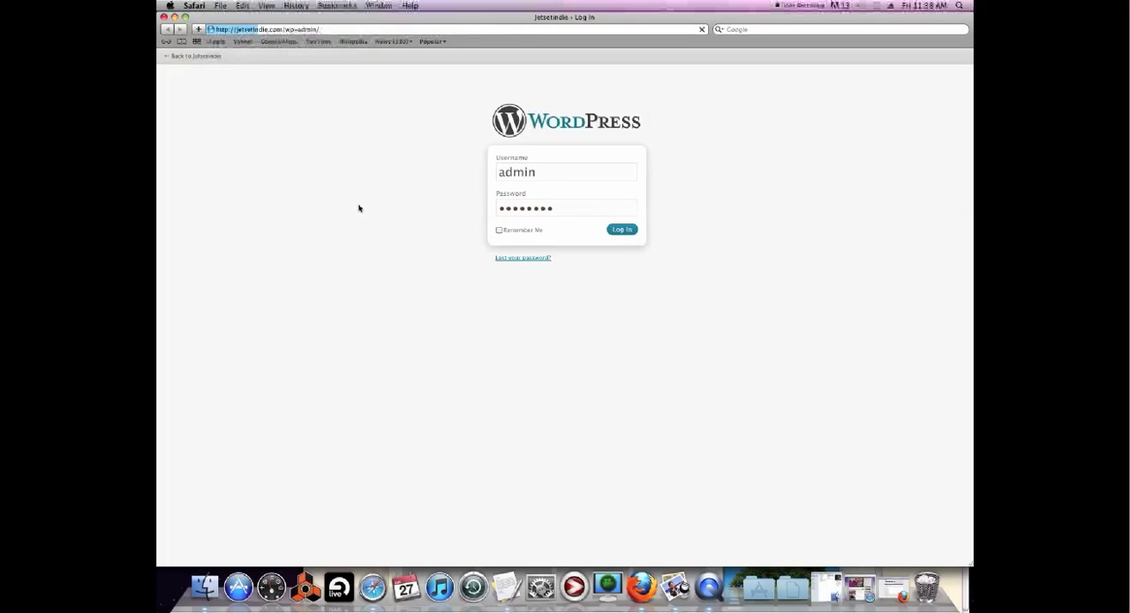
left_click(622, 229)
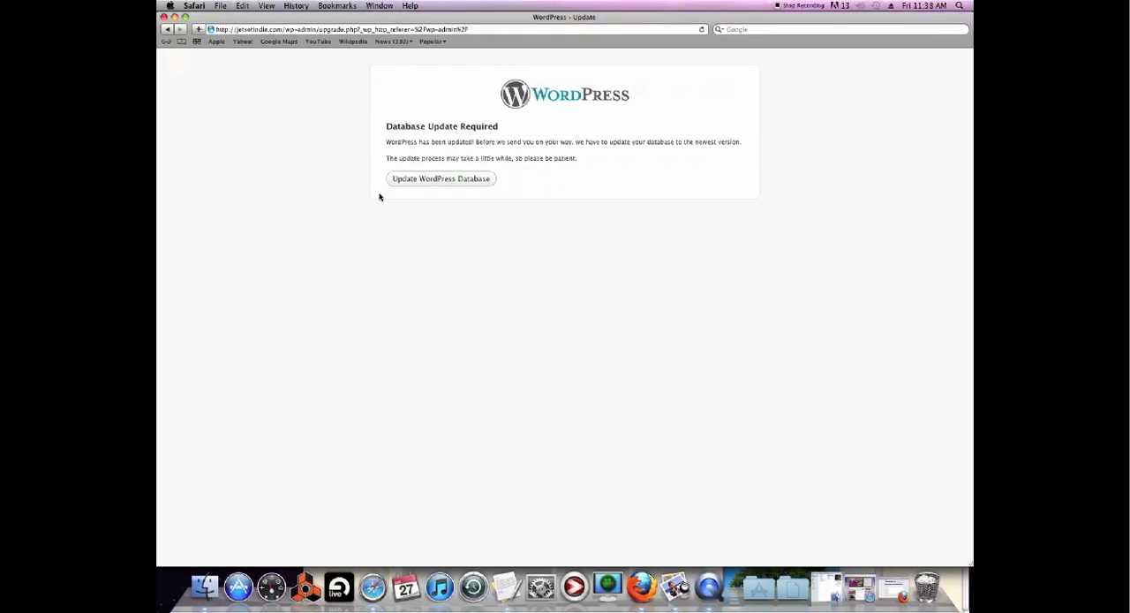
- Run Update WordPress Database and continue to the Jetsetindie Dashboard
left_click(441, 178)
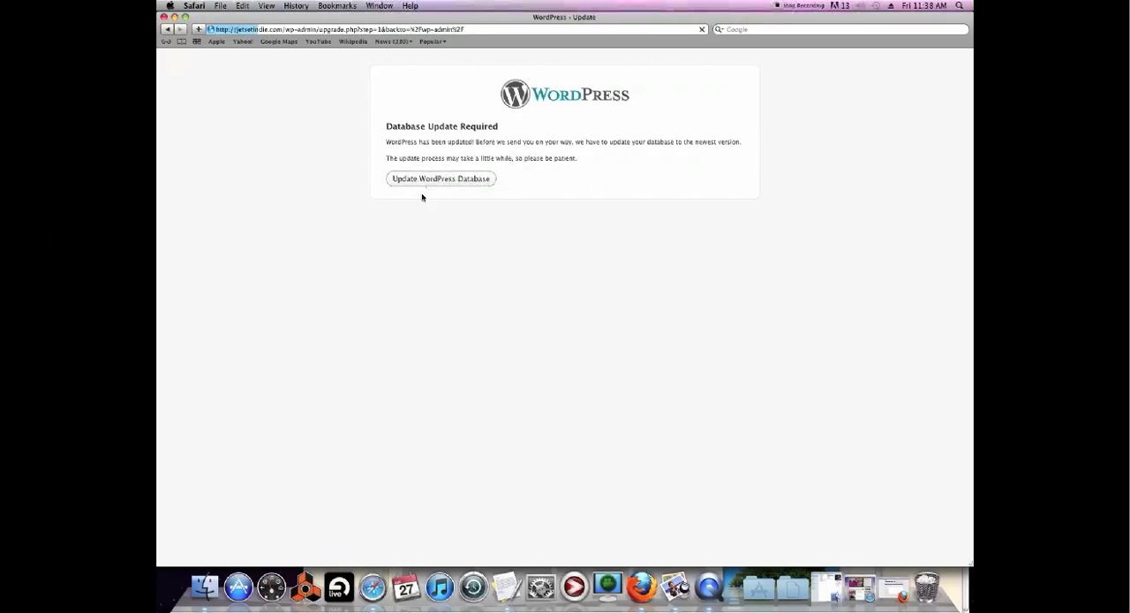
left_click(440, 178)
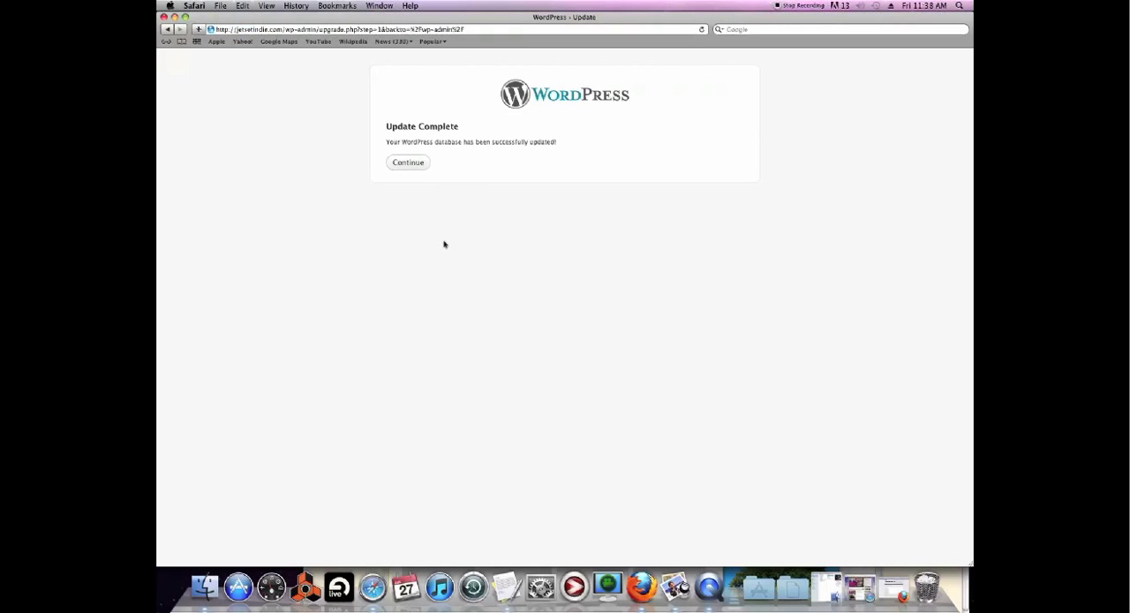
left_click(408, 162)
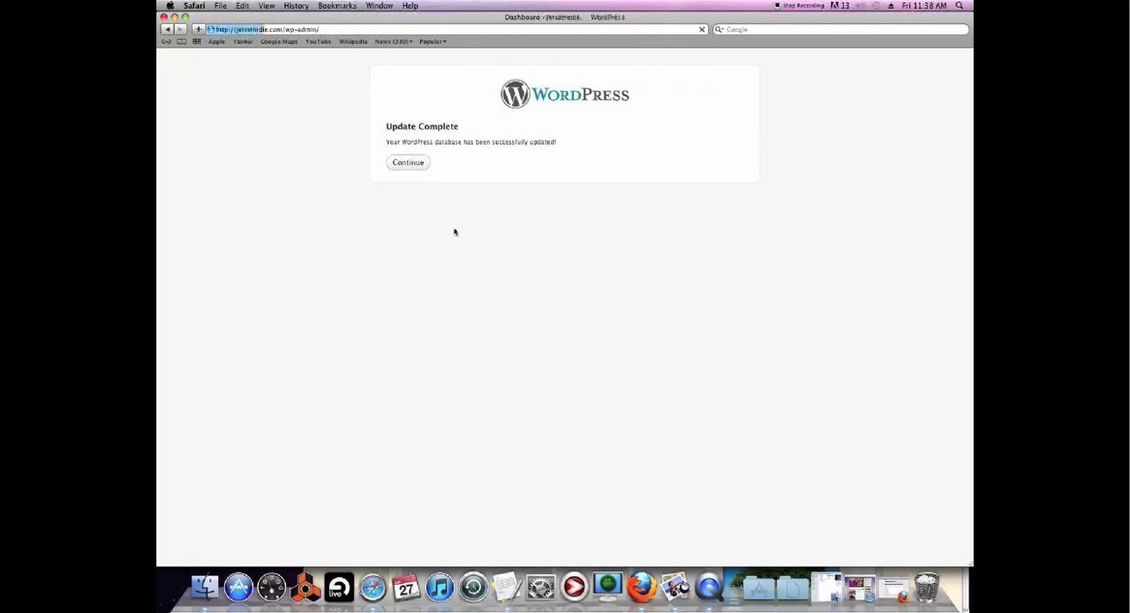
left_click(407, 162)
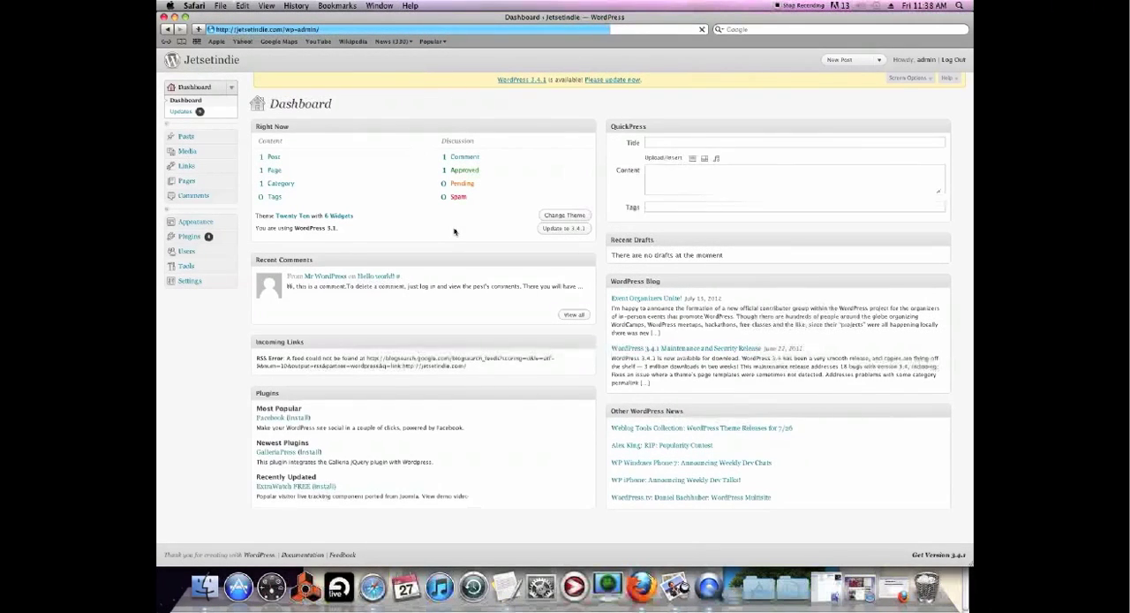
left_click(790, 181)
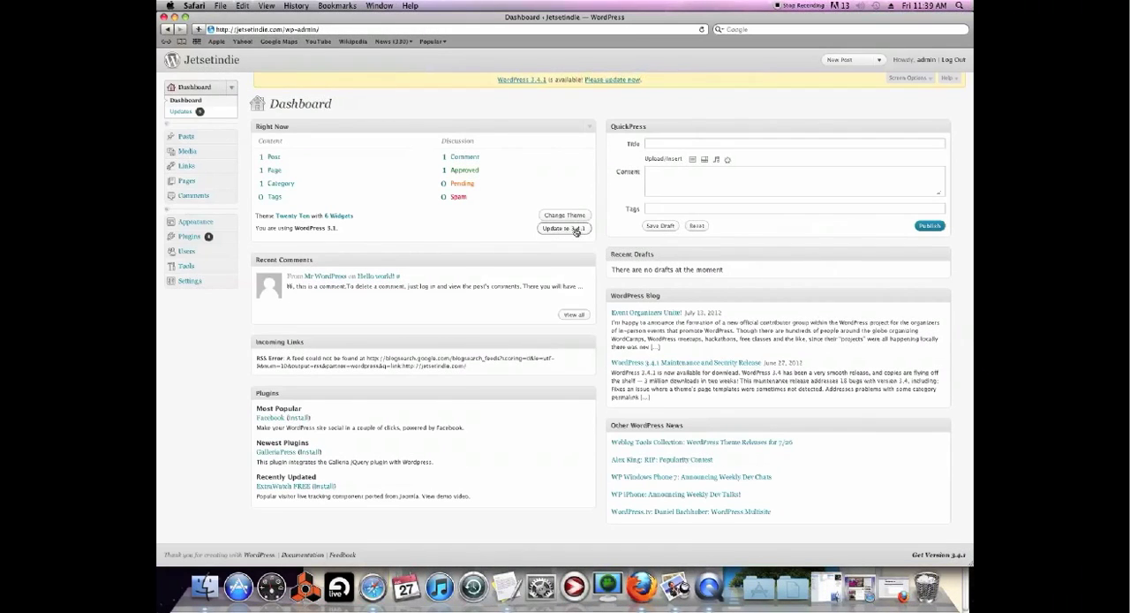
- Try the automatic update to 3.4.1, then return to Dashboard after it fails
left_click(563, 229)
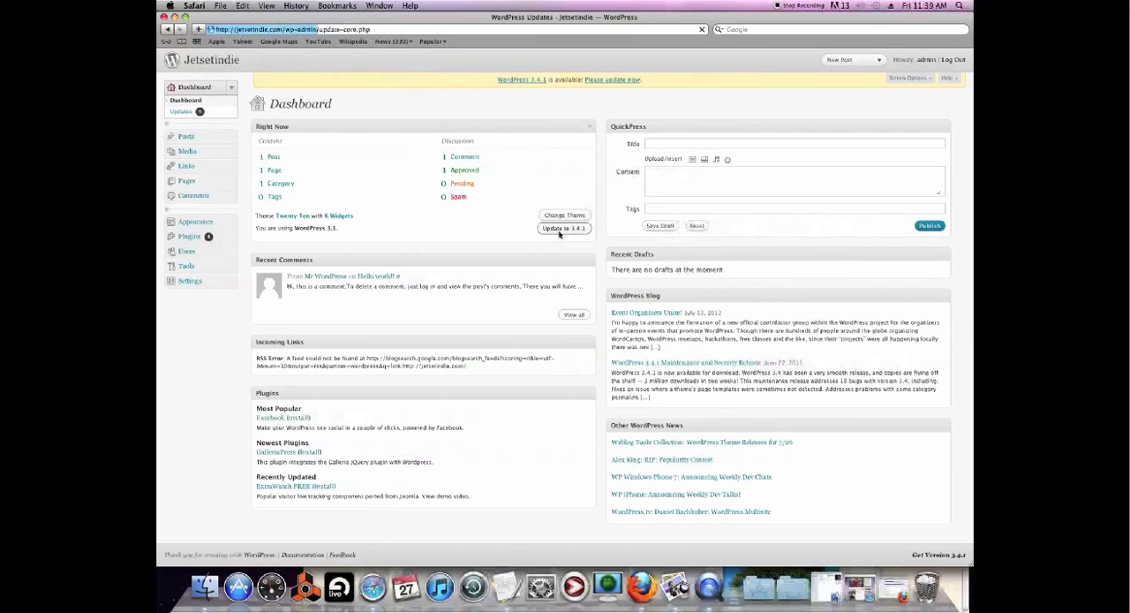
left_click(563, 228)
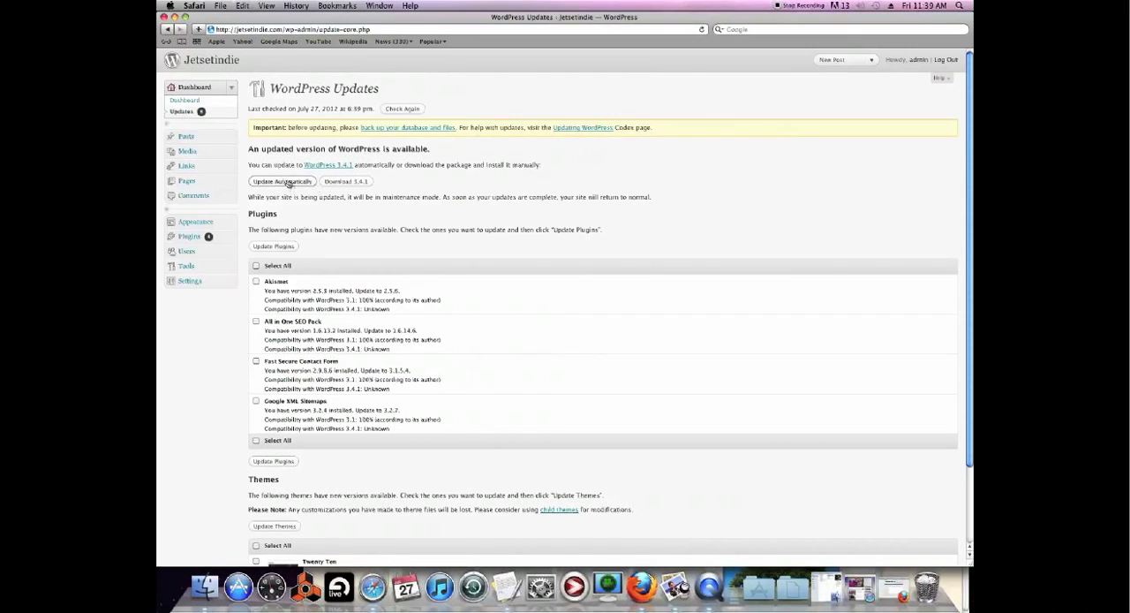
left_click(282, 181)
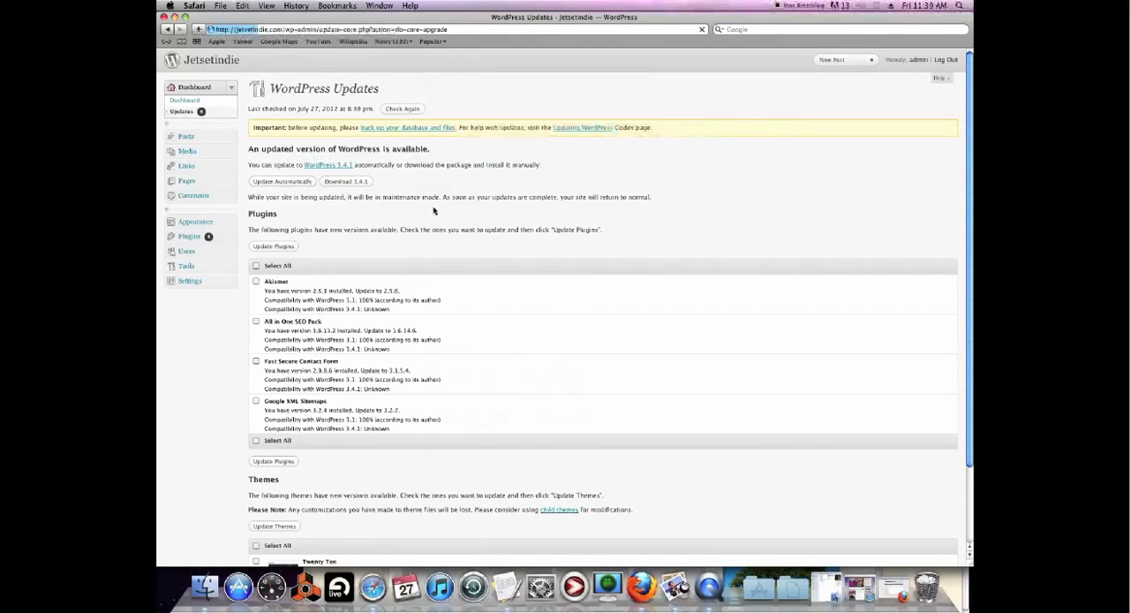
left_click(281, 181)
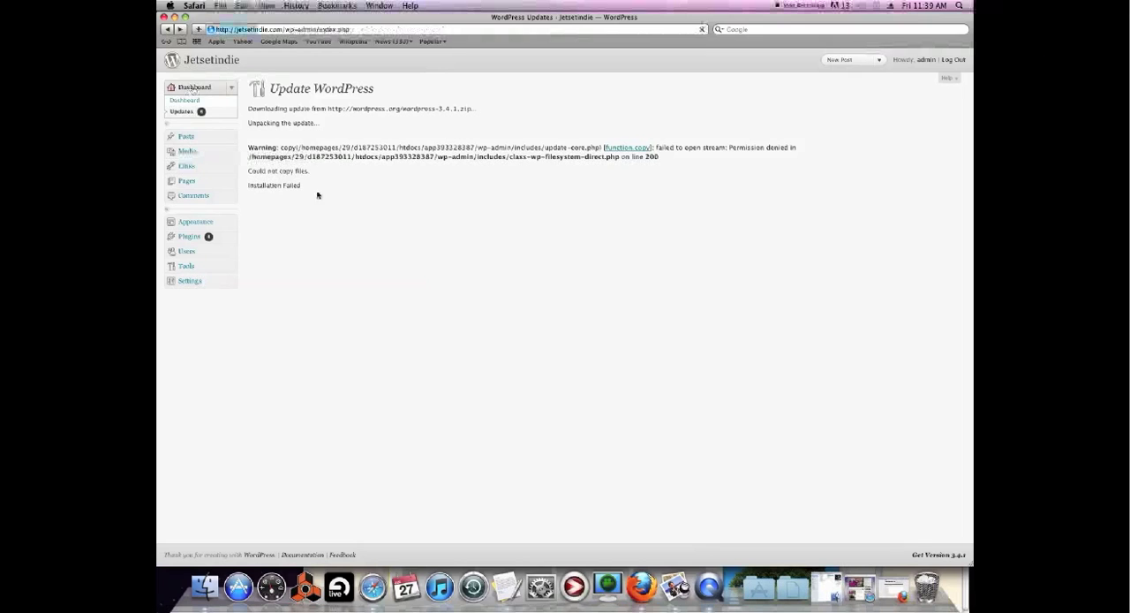
left_click(186, 100)
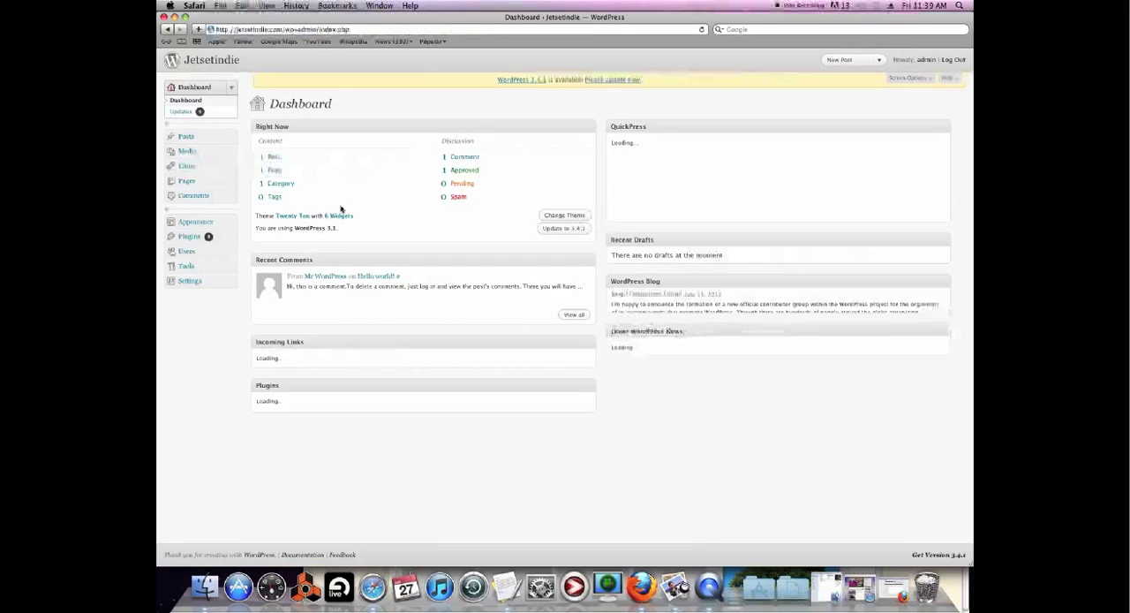